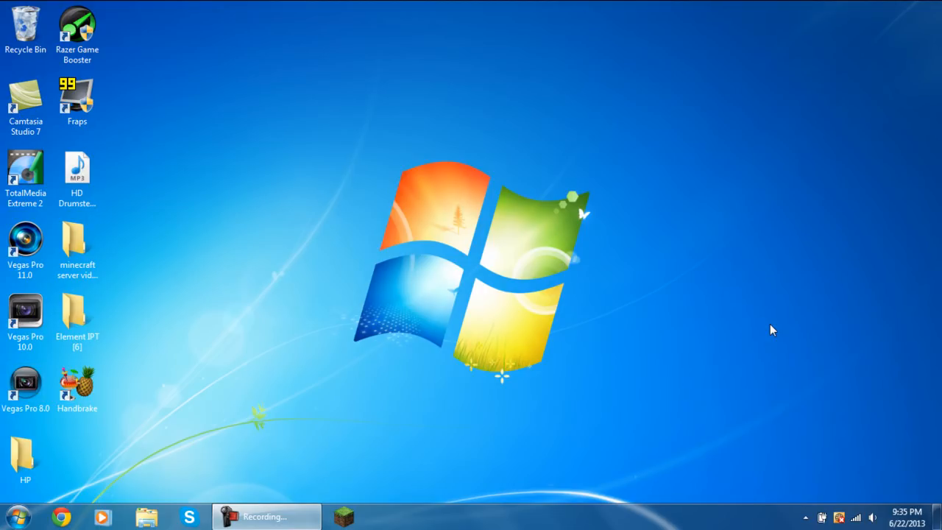
Step: Launch Google Chrome from the taskbar to search for HandBrake
{"action": "left_click", "coordinate": [25, 100]}
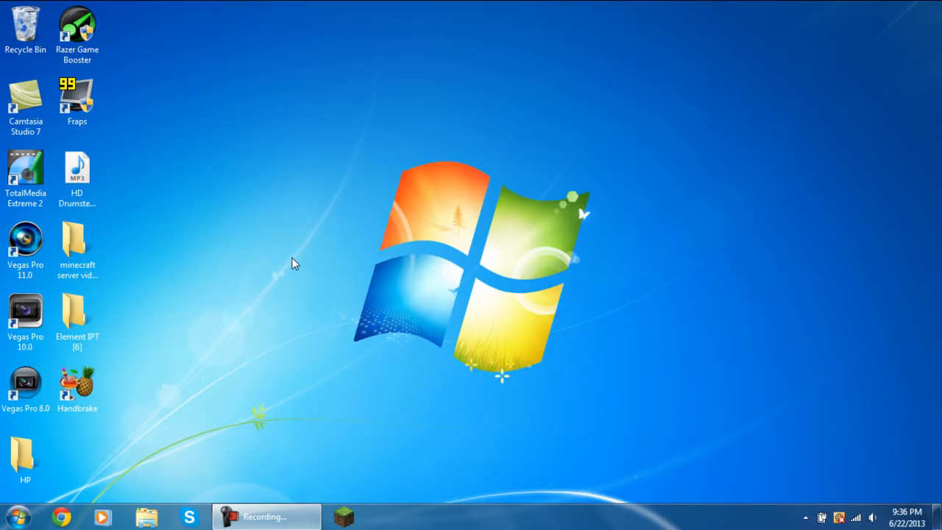
{"action": "mouse_move", "coordinate": [136, 432]}
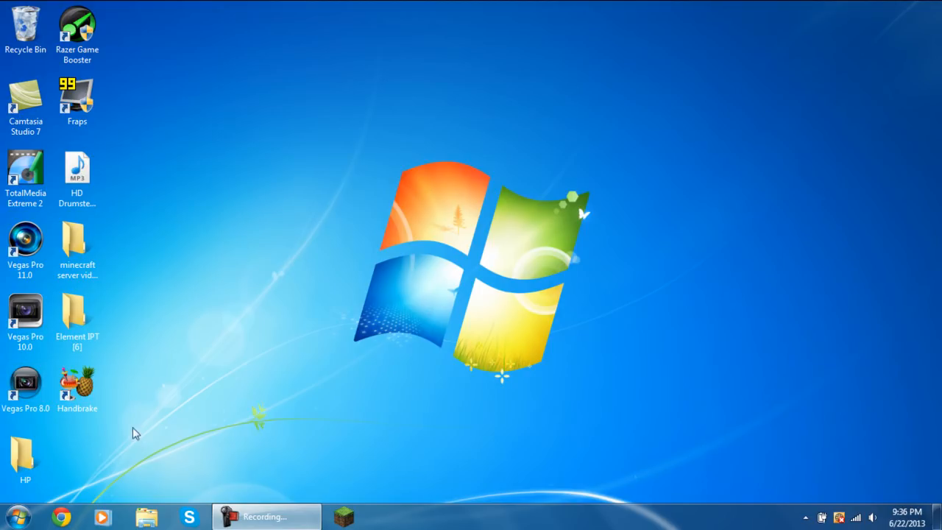
{"action": "left_click", "coordinate": [59, 515]}
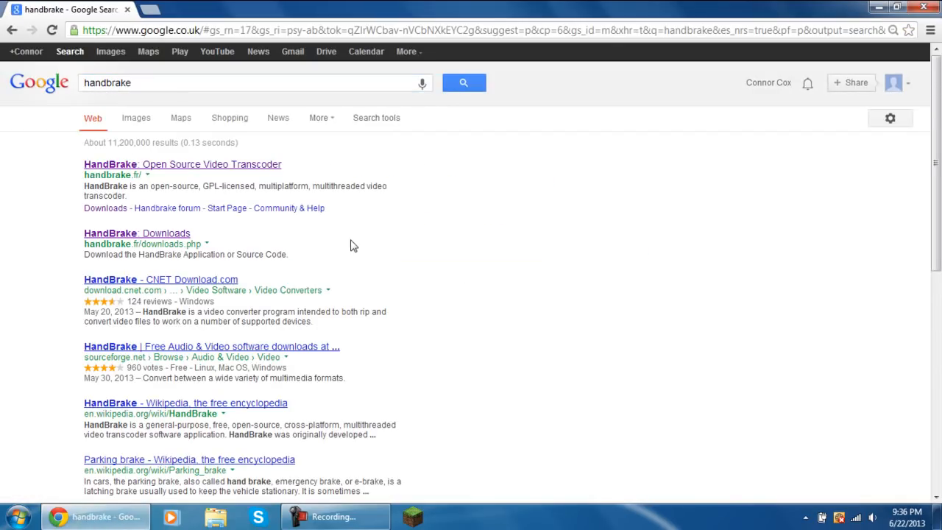
Step: Go to the official HandBrake homepage and head to its Other Platforms downloads
{"action": "left_click", "coordinate": [183, 165]}
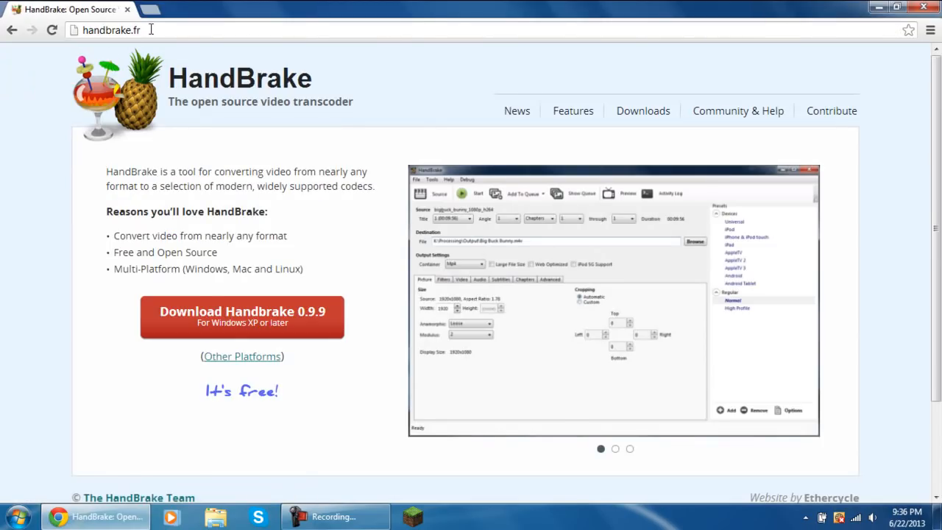
{"action": "left_click", "coordinate": [615, 448]}
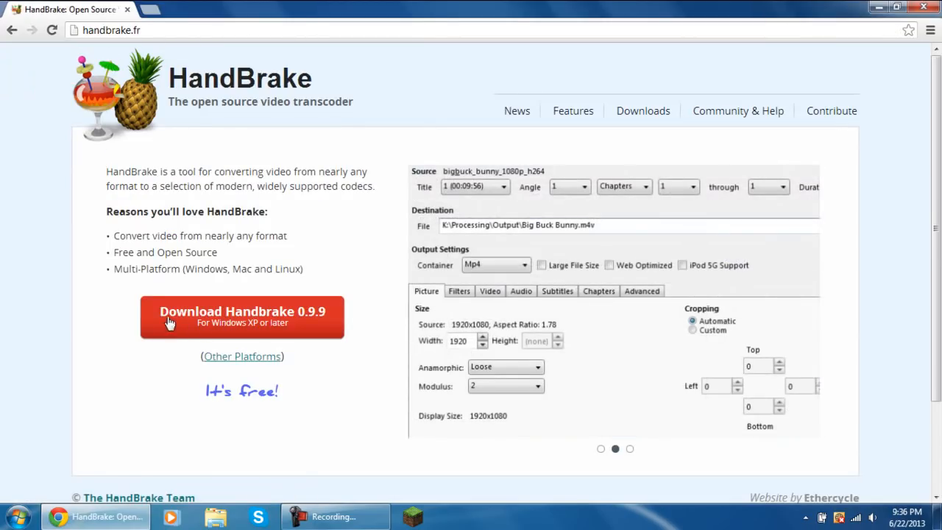
{"action": "mouse_move", "coordinate": [243, 321]}
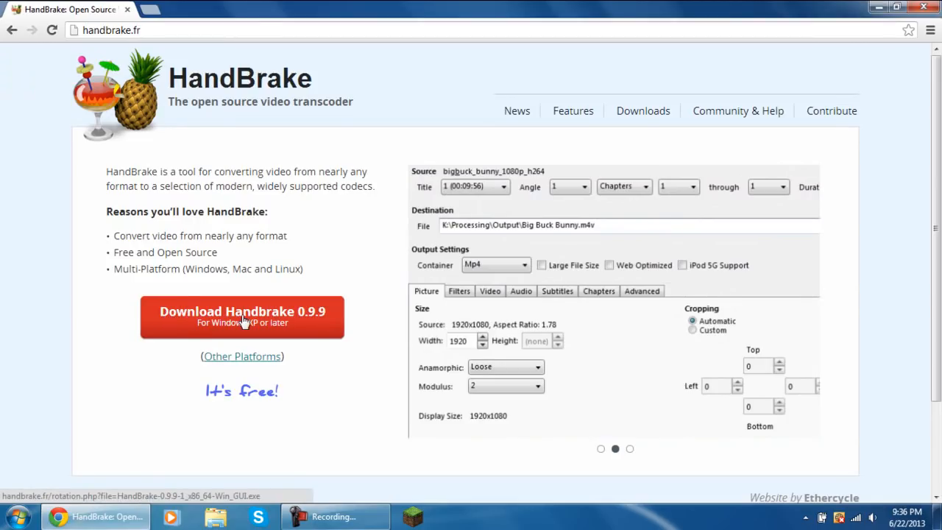
{"action": "mouse_move", "coordinate": [324, 323]}
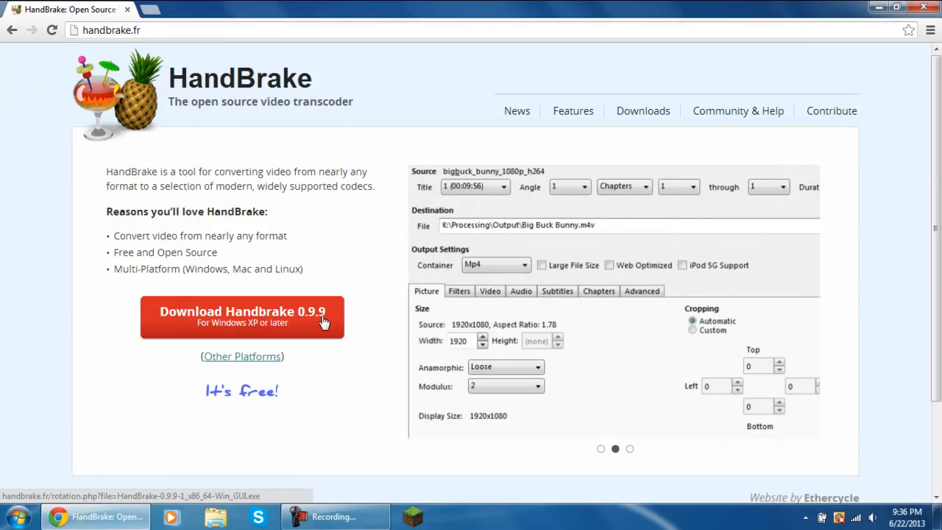
{"action": "left_click", "coordinate": [631, 449]}
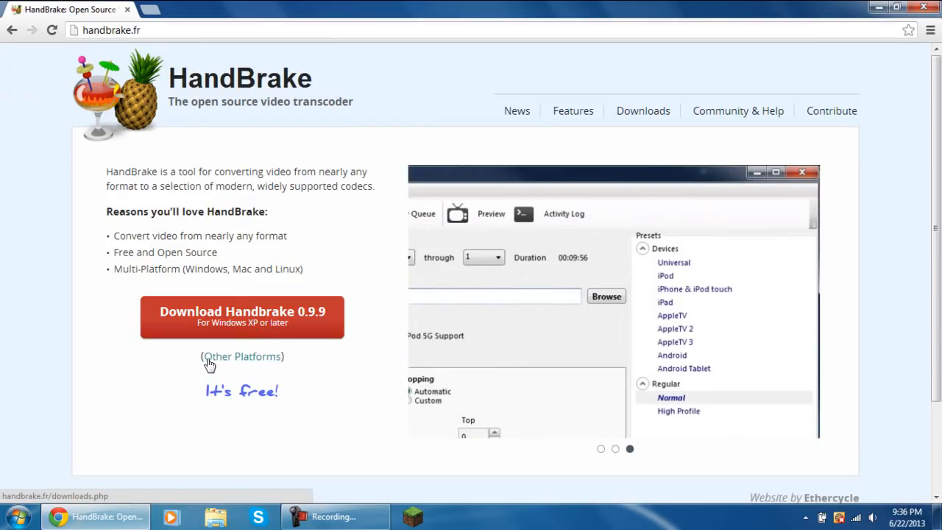
{"action": "left_click", "coordinate": [600, 449]}
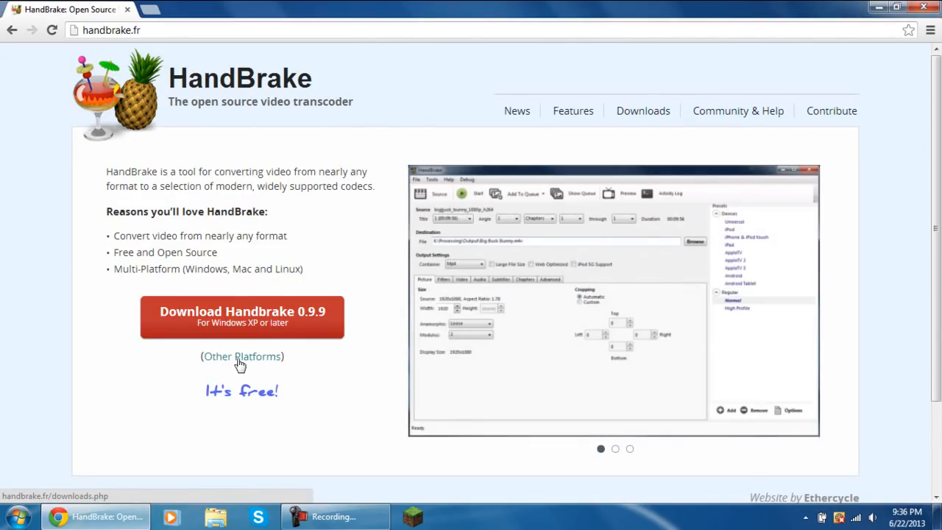
Step: Download the 64-bit Windows build of HandBrake from handbrake.fr/downloads.php
{"action": "left_click", "coordinate": [241, 356]}
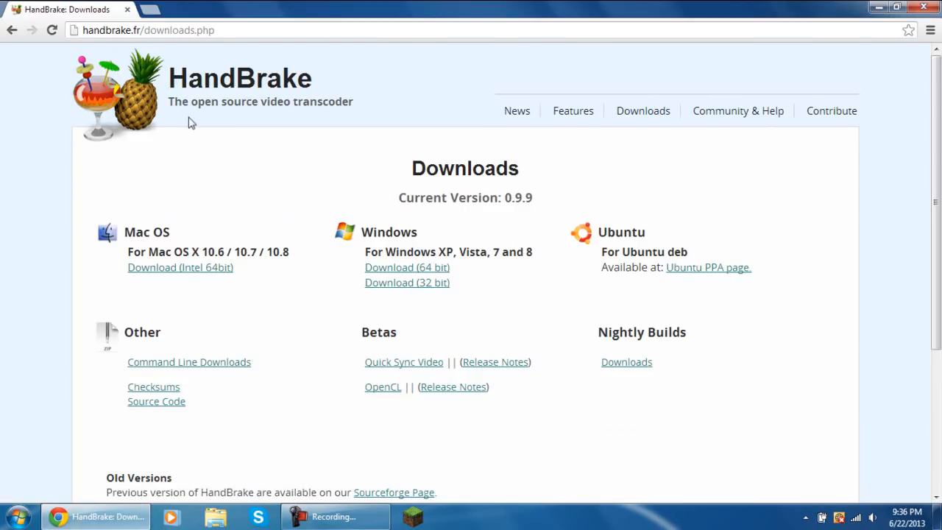
{"action": "mouse_move", "coordinate": [509, 282]}
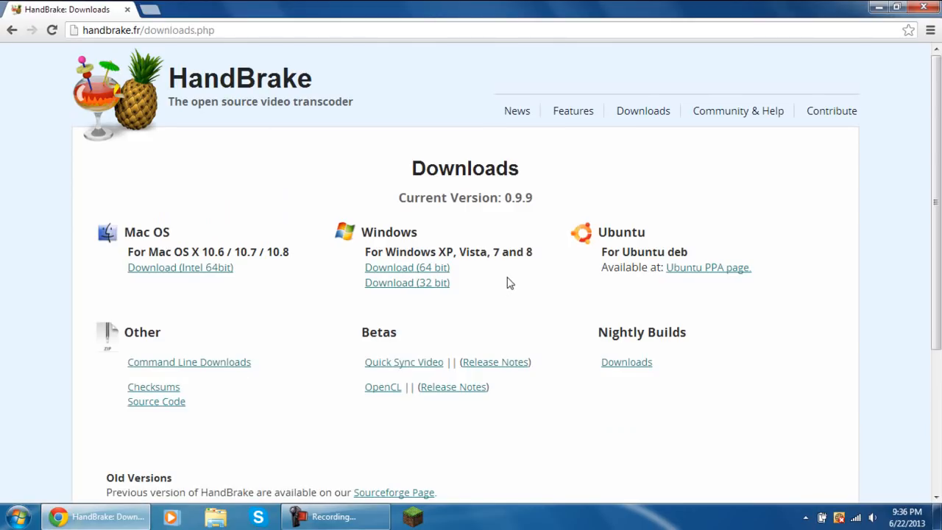
{"action": "mouse_move", "coordinate": [153, 227]}
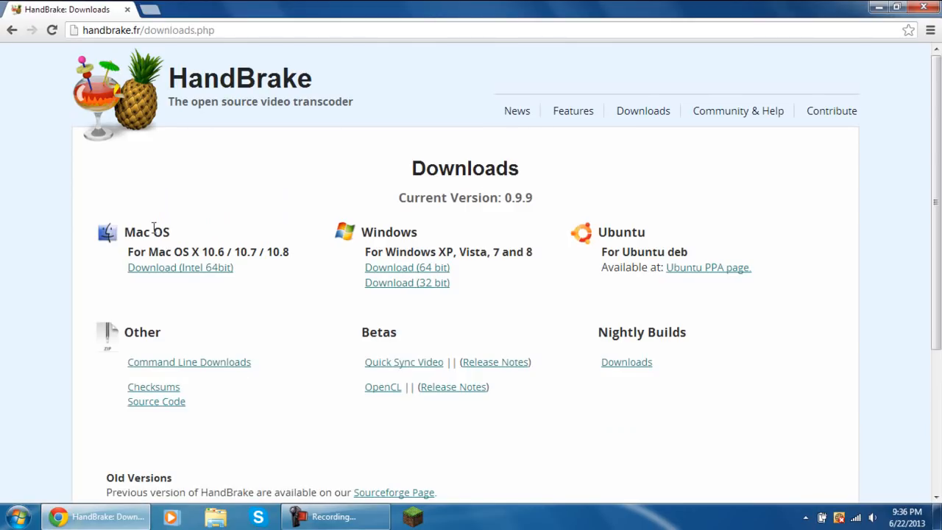
{"action": "mouse_move", "coordinate": [121, 248]}
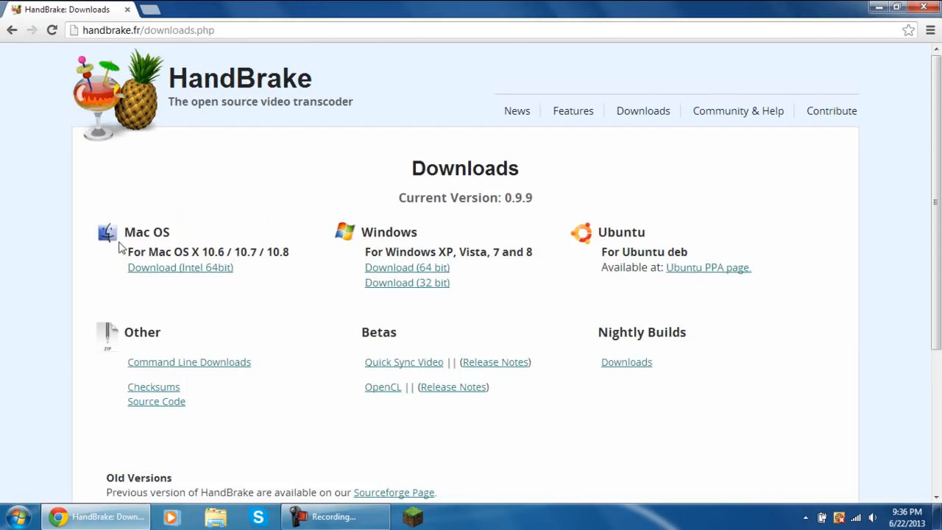
{"action": "mouse_move", "coordinate": [677, 238]}
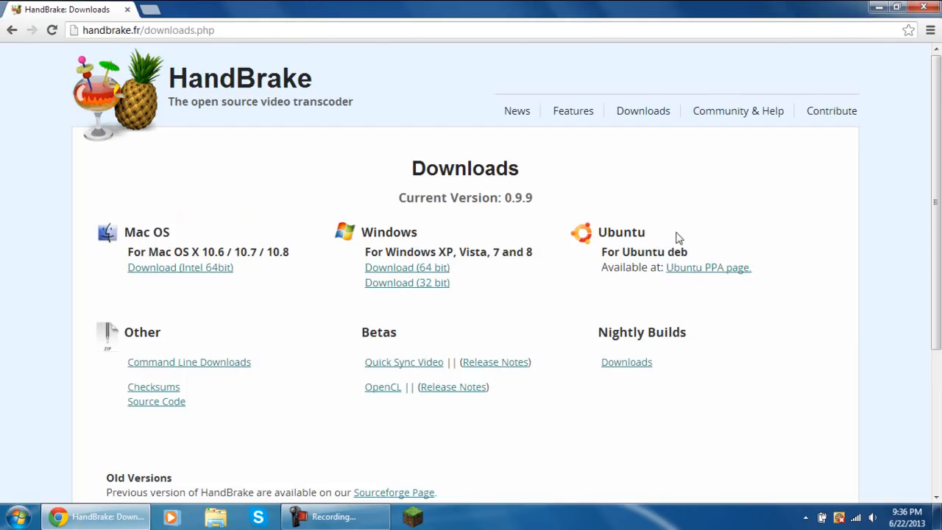
{"action": "mouse_move", "coordinate": [336, 150]}
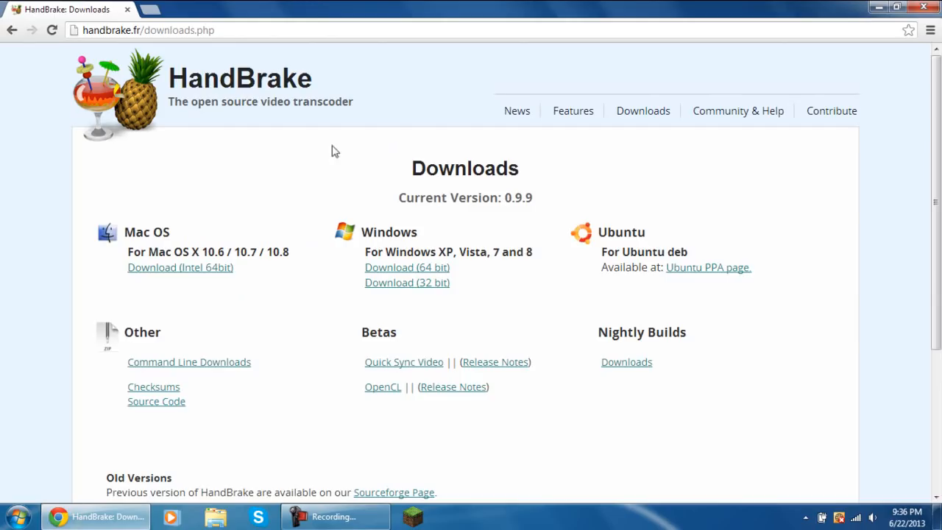
{"action": "mouse_move", "coordinate": [484, 192]}
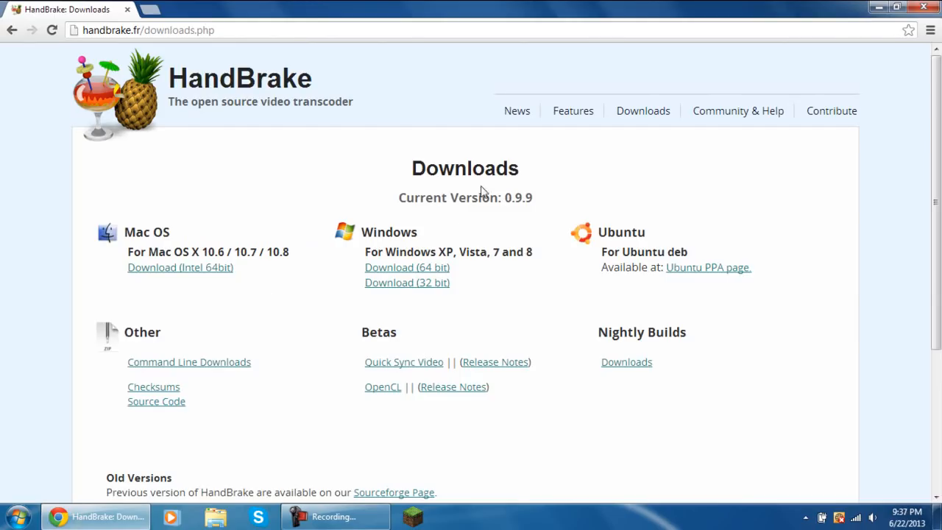
{"action": "mouse_move", "coordinate": [645, 249]}
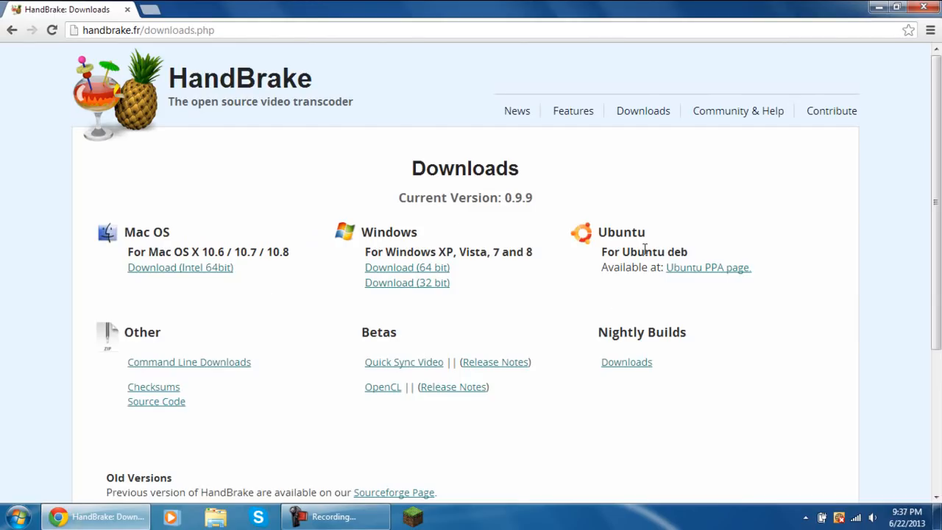
{"action": "mouse_move", "coordinate": [406, 268]}
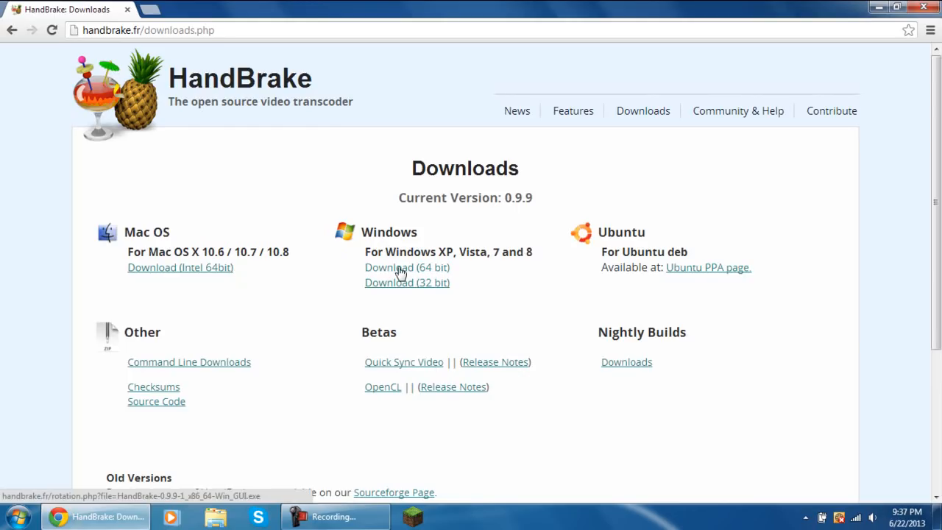
{"action": "left_click", "coordinate": [406, 268]}
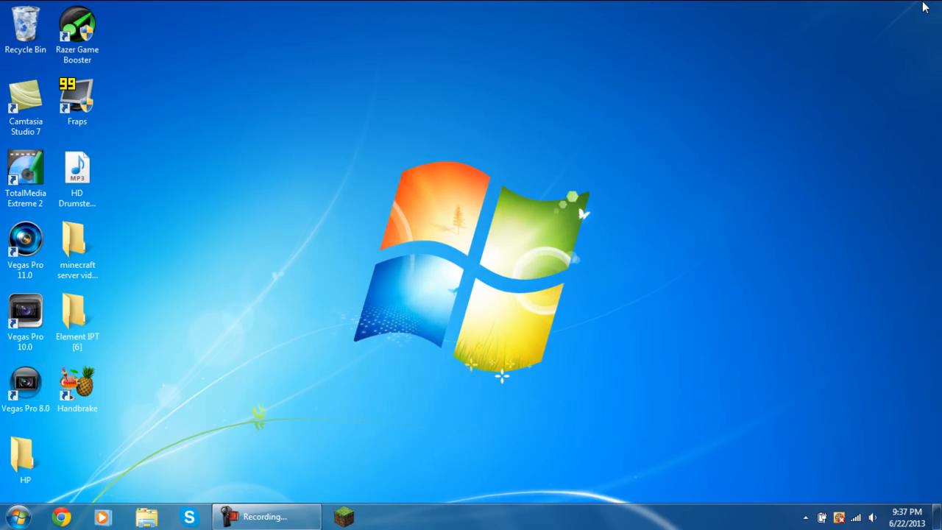
{"action": "mouse_move", "coordinate": [410, 241]}
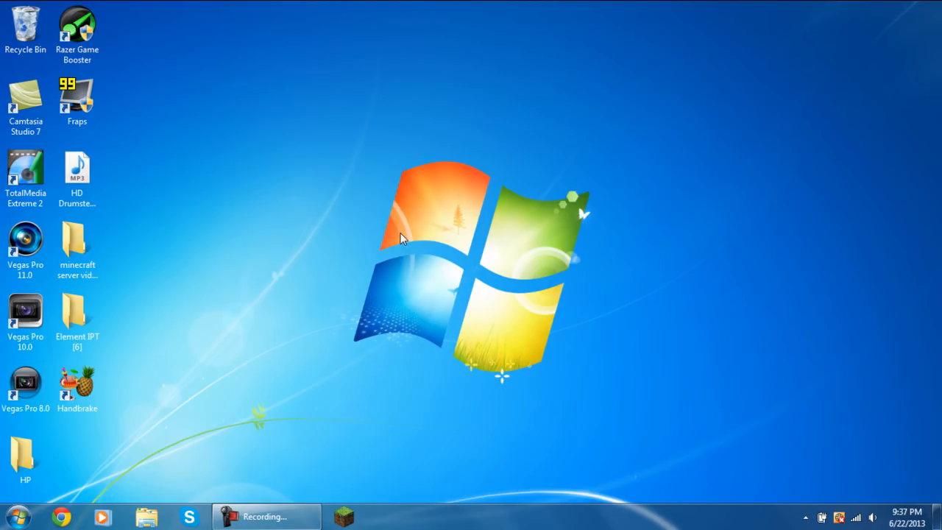
{"action": "mouse_move", "coordinate": [317, 245]}
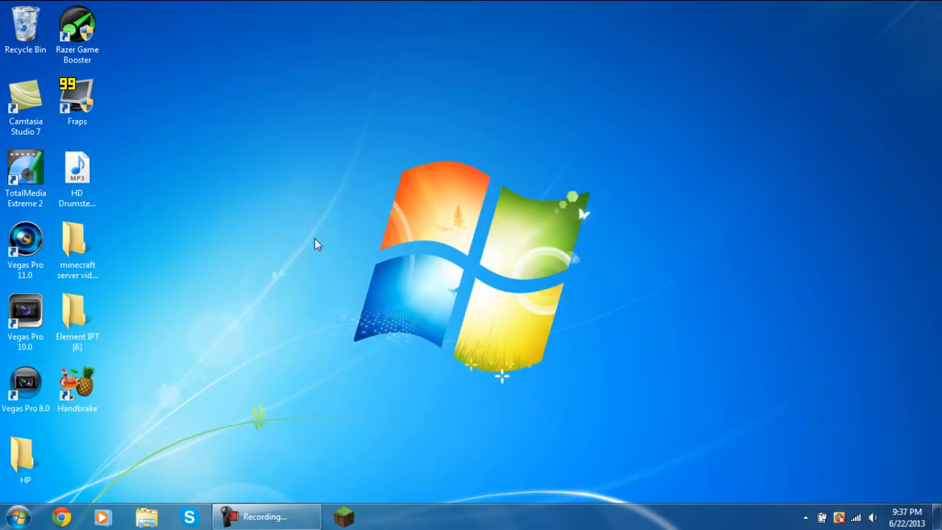
{"action": "left_click", "coordinate": [77, 386]}
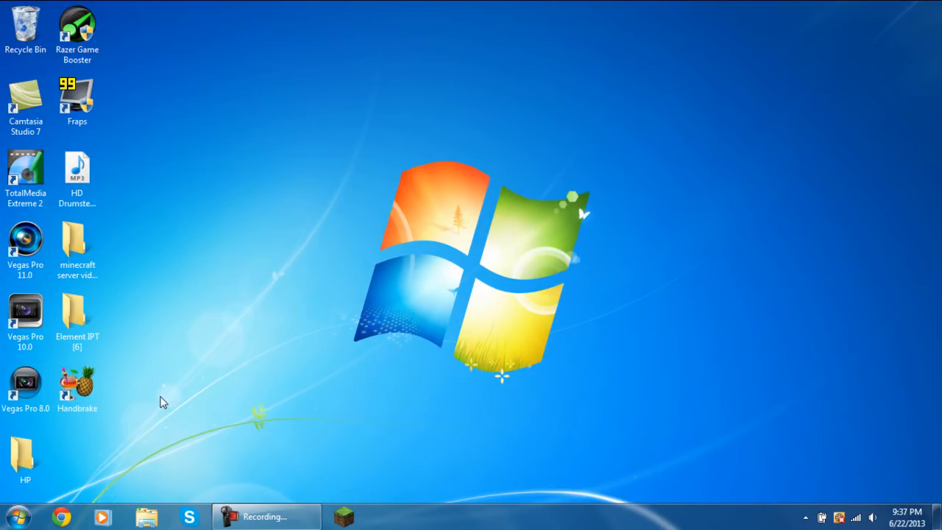
{"action": "left_click", "coordinate": [77, 386]}
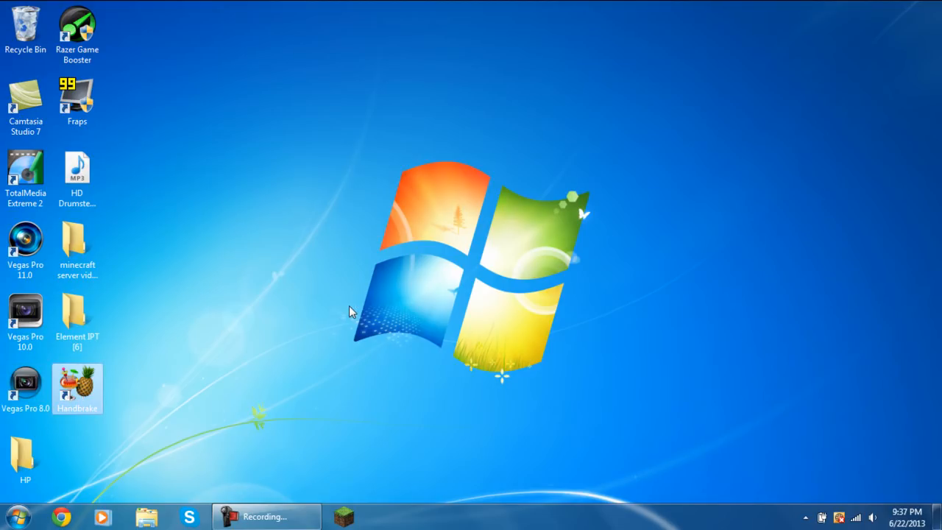
Step: Start HandBrake from its desktop shortcut, keeping the current colour scheme permanently
{"action": "double_click", "coordinate": [76, 383]}
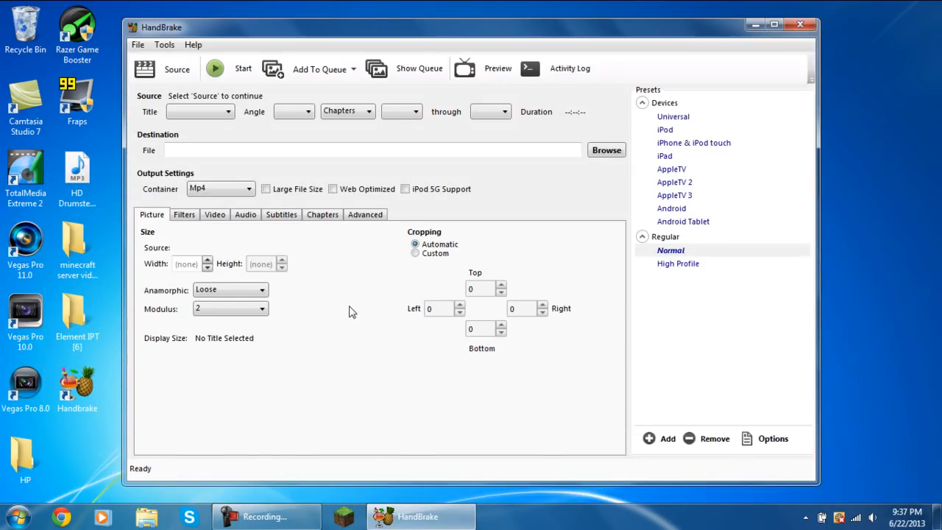
{"action": "mouse_move", "coordinate": [692, 337]}
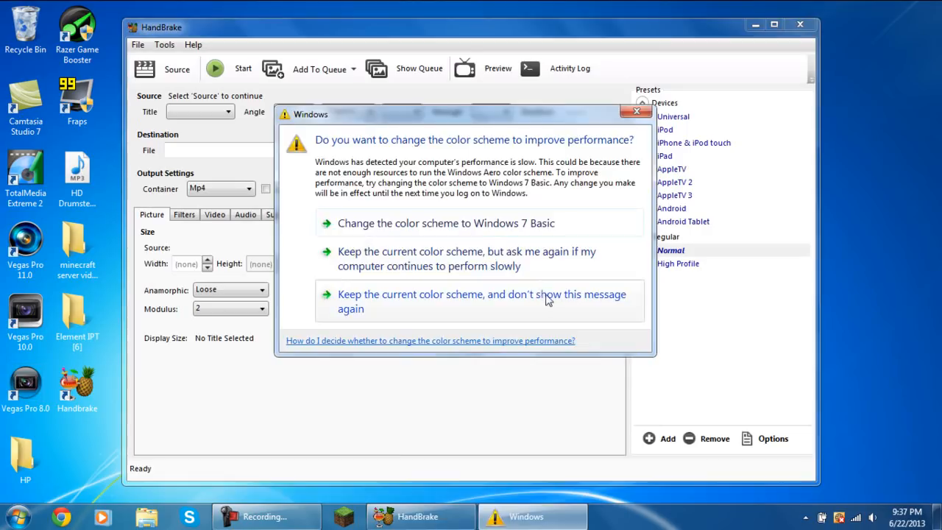
{"action": "left_click", "coordinate": [481, 301]}
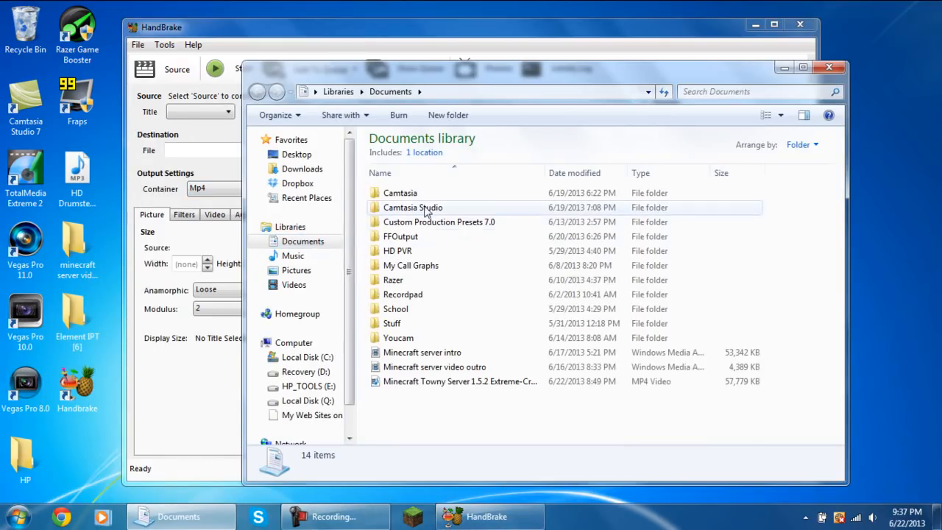
Step: Browse into Camtasia Studio's Minecraft Towny Server 1.5.2 Extreme Craft folder
{"action": "double_click", "coordinate": [412, 207]}
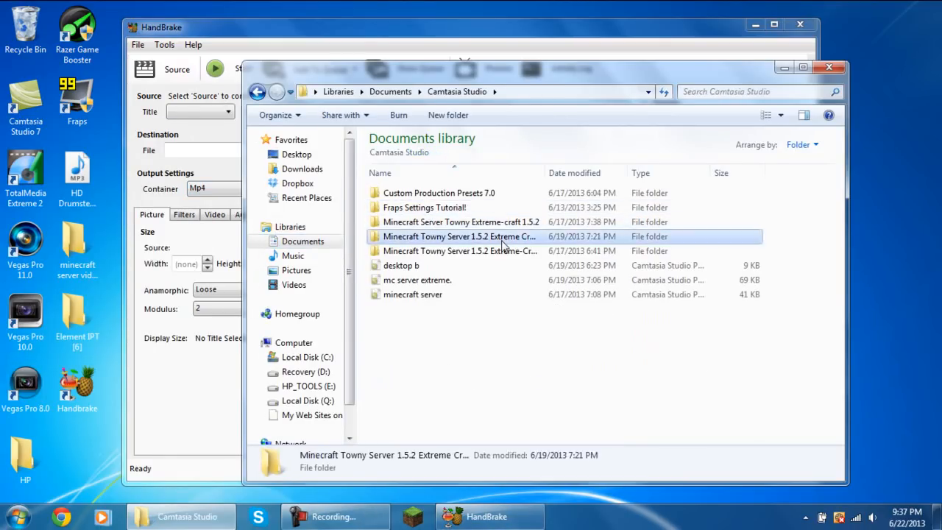
{"action": "double_click", "coordinate": [459, 236]}
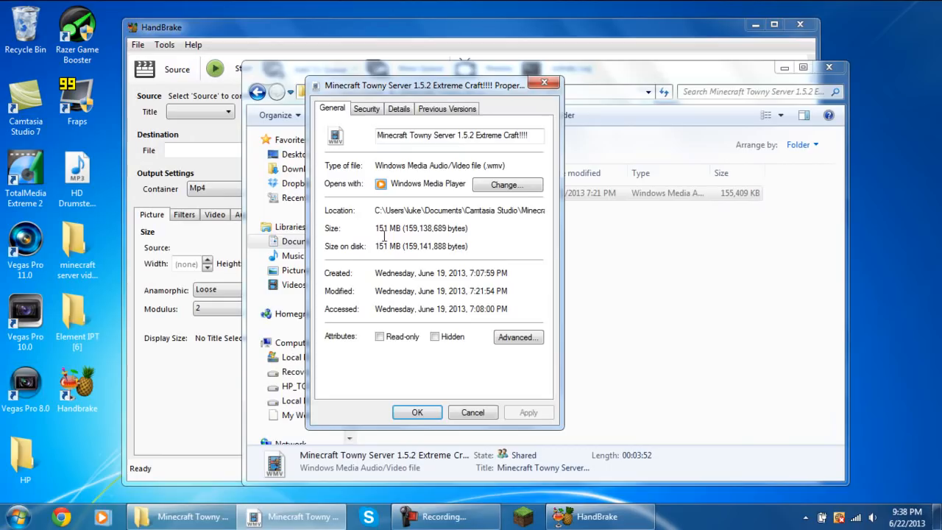
{"action": "mouse_move", "coordinate": [464, 118]}
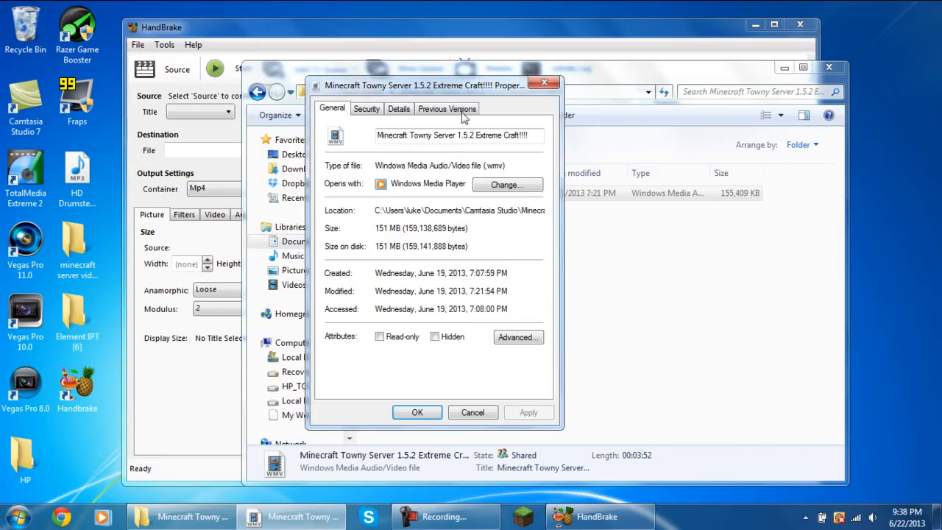
{"action": "mouse_move", "coordinate": [465, 118]}
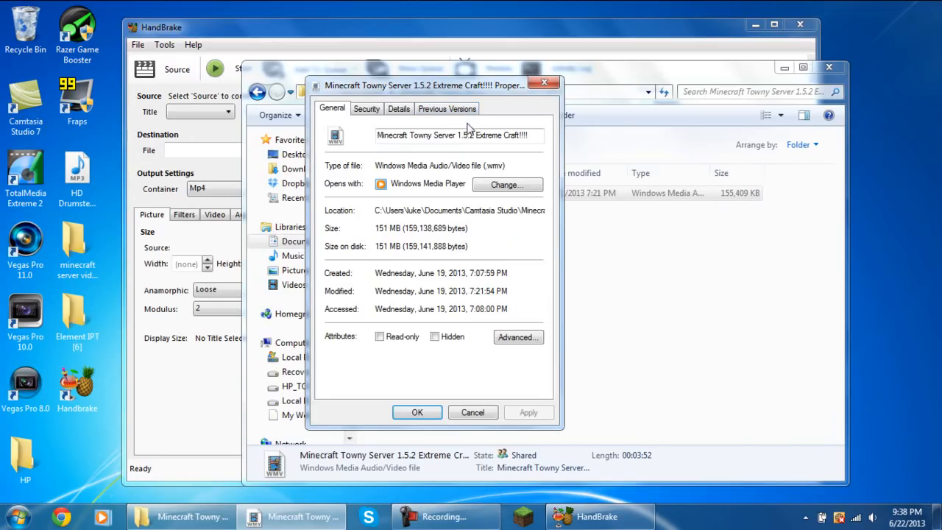
{"action": "mouse_move", "coordinate": [474, 134]}
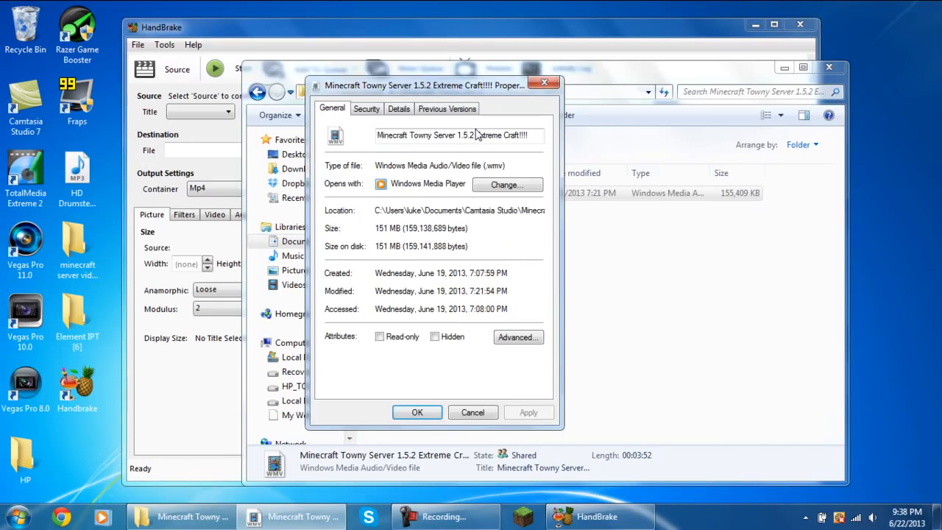
{"action": "mouse_move", "coordinate": [372, 236]}
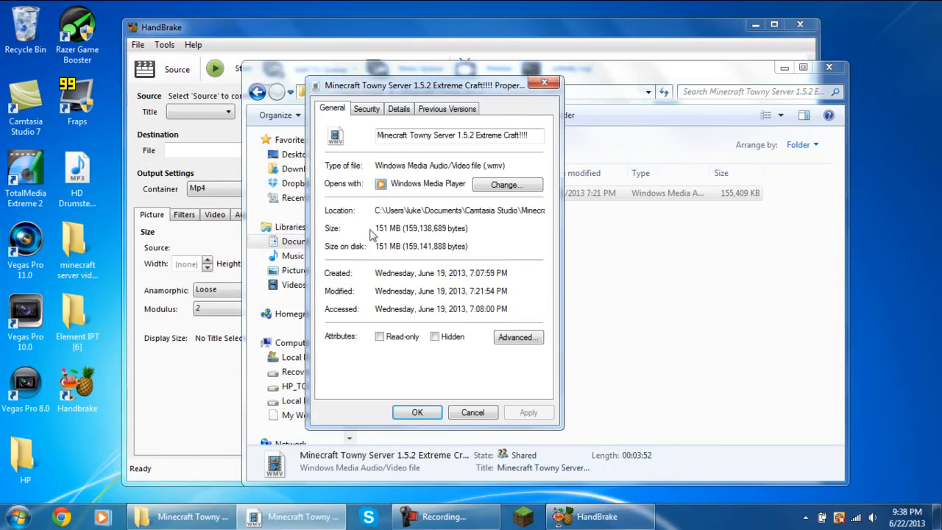
{"action": "mouse_move", "coordinate": [533, 247]}
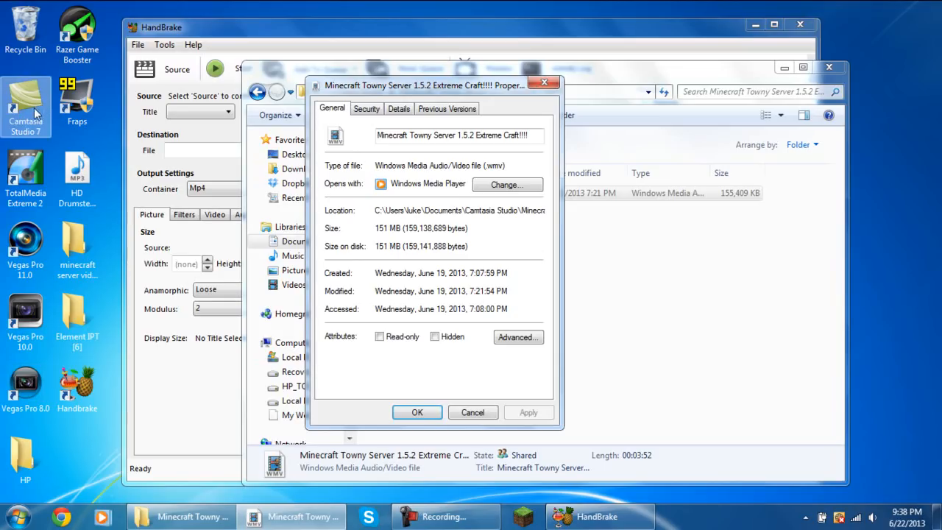
{"action": "mouse_move", "coordinate": [35, 100]}
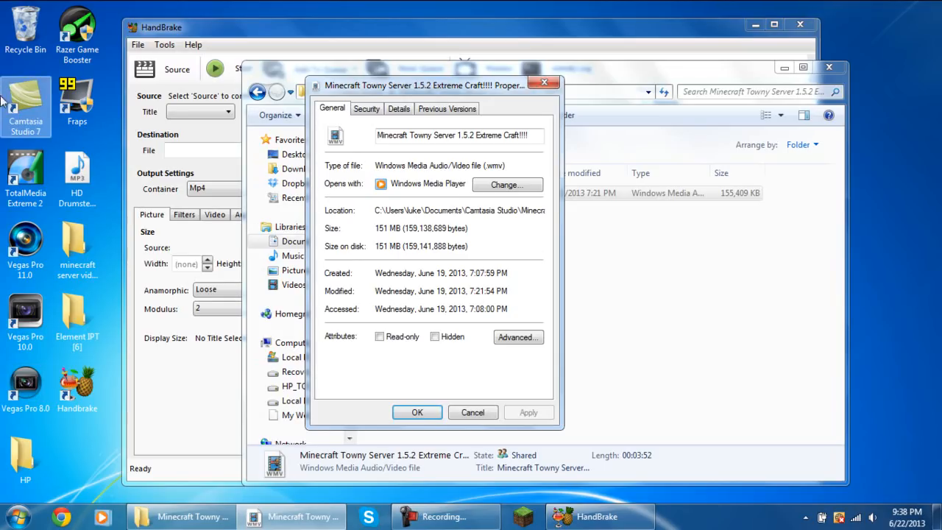
{"action": "mouse_move", "coordinate": [86, 151]}
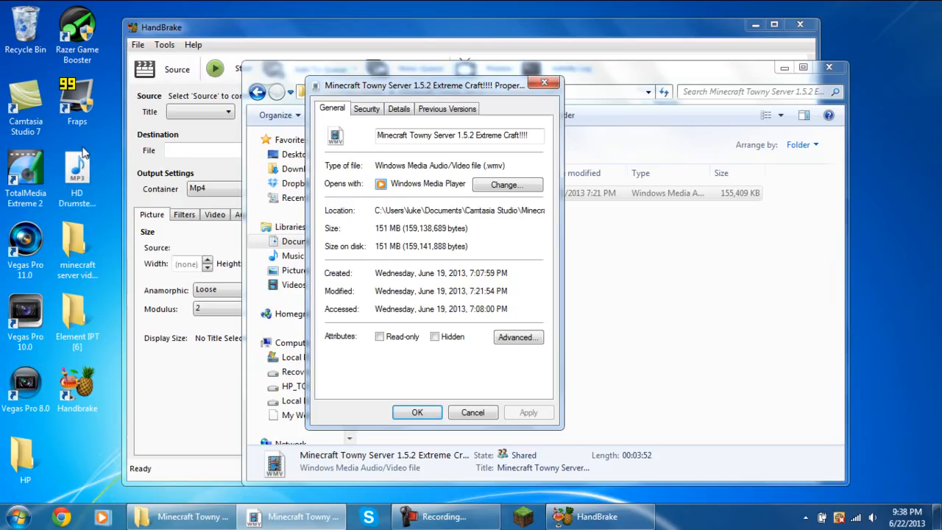
{"action": "mouse_move", "coordinate": [209, 173]}
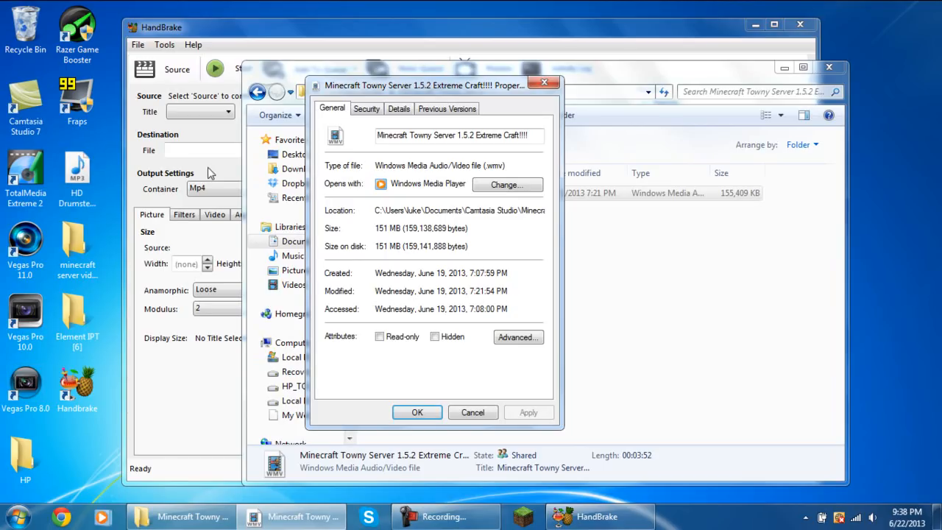
{"action": "mouse_move", "coordinate": [214, 174]}
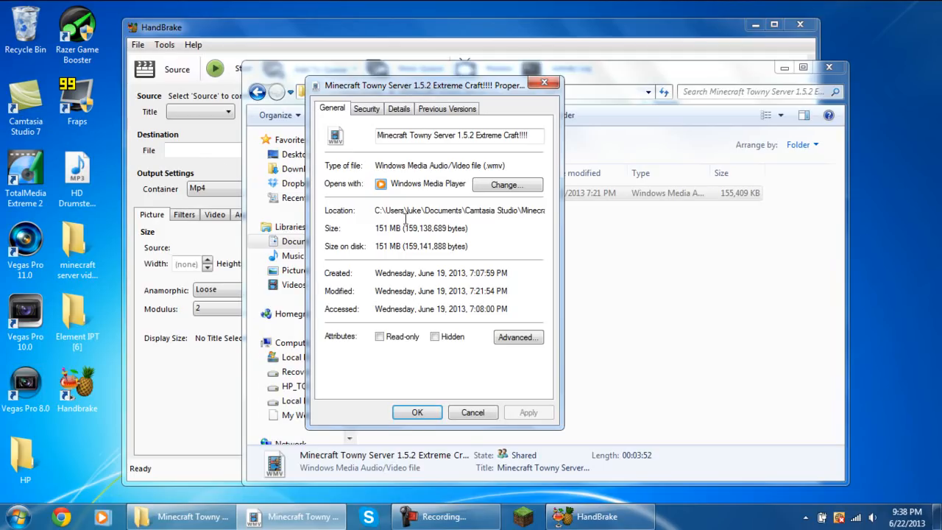
{"action": "mouse_move", "coordinate": [545, 83]}
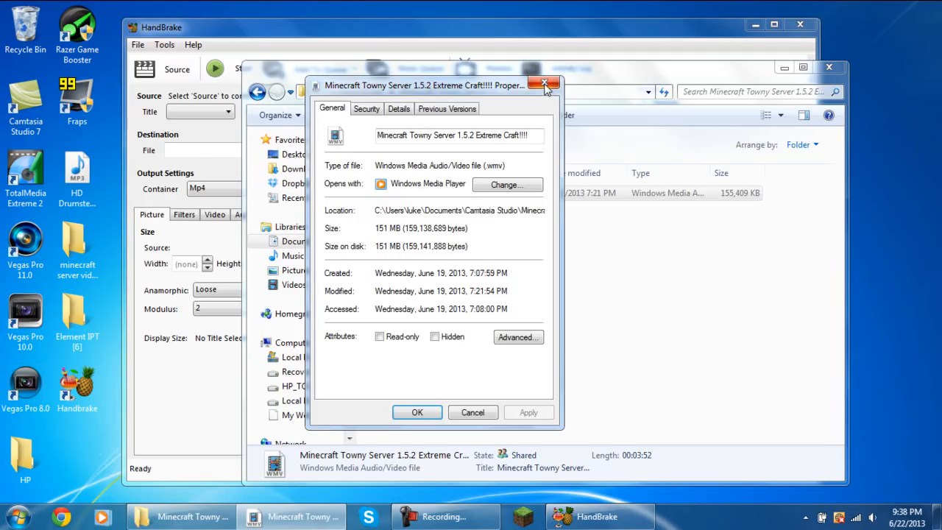
Step: Close the 151 MB WMV's properties, reopen its folder, and load the video as HandBrake's source
{"action": "left_click", "coordinate": [545, 85]}
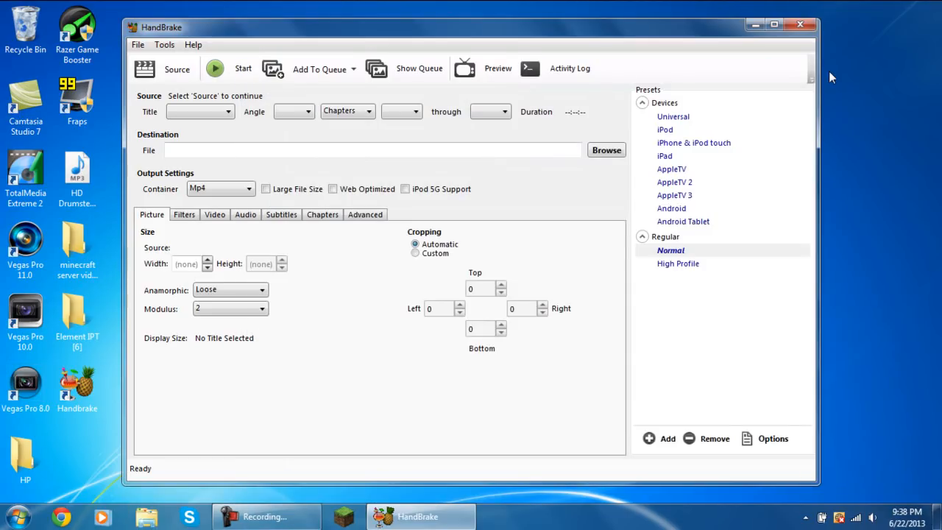
{"action": "left_click", "coordinate": [17, 515]}
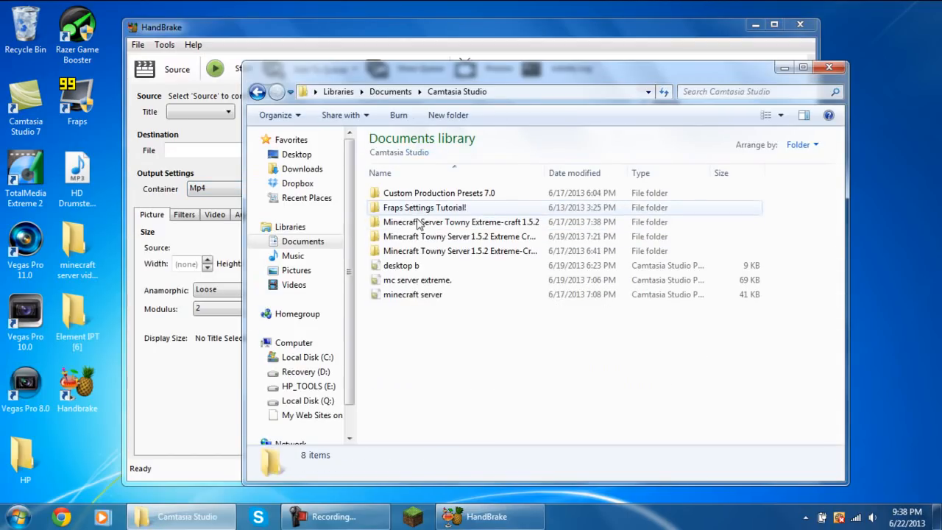
{"action": "double_click", "coordinate": [460, 235]}
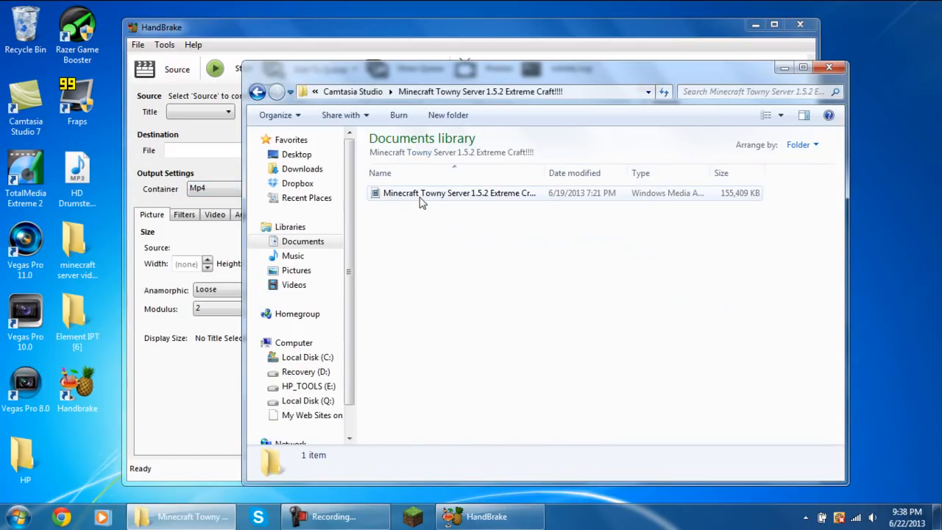
{"action": "left_click", "coordinate": [459, 193]}
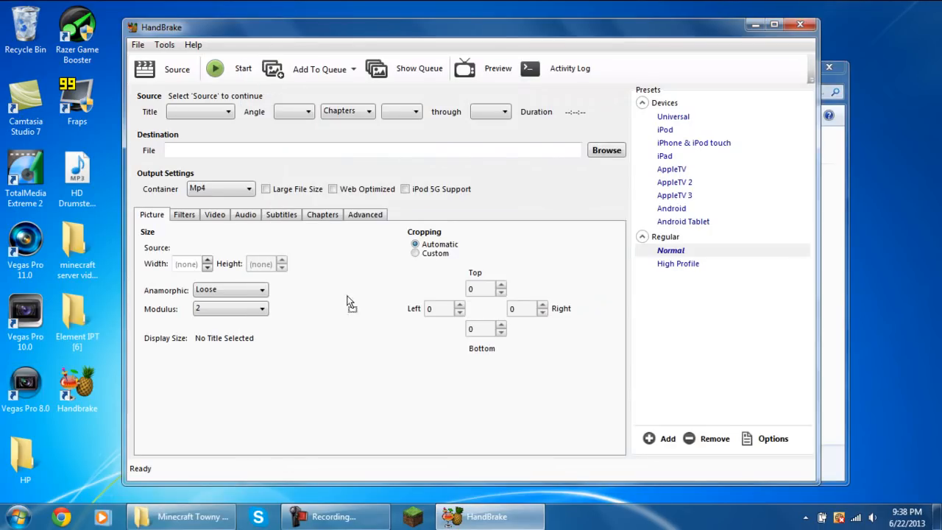
{"action": "mouse_move", "coordinate": [248, 249]}
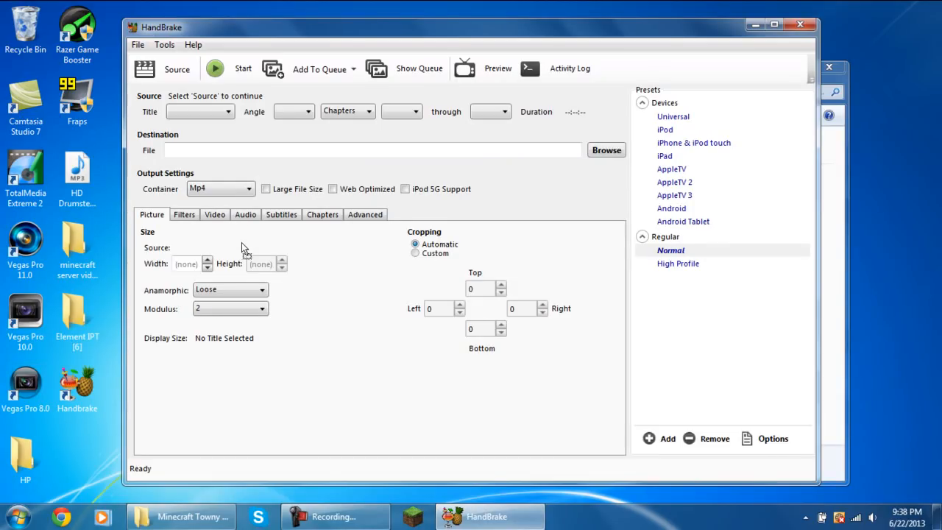
{"action": "left_click", "coordinate": [177, 69]}
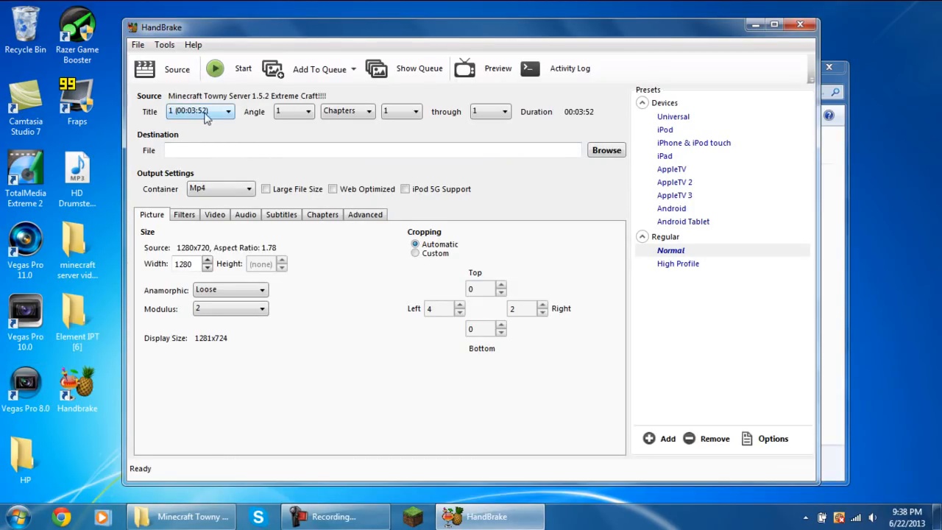
{"action": "mouse_move", "coordinate": [198, 100]}
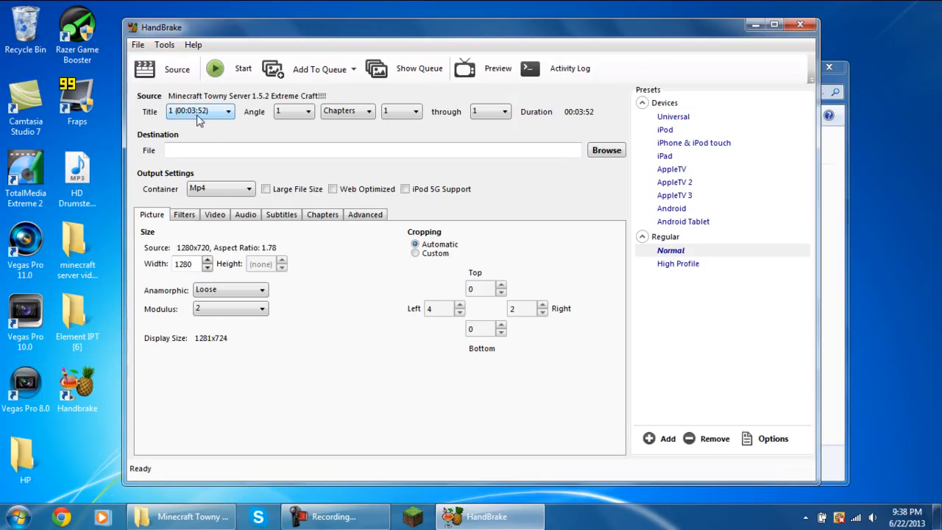
{"action": "mouse_move", "coordinate": [209, 122]}
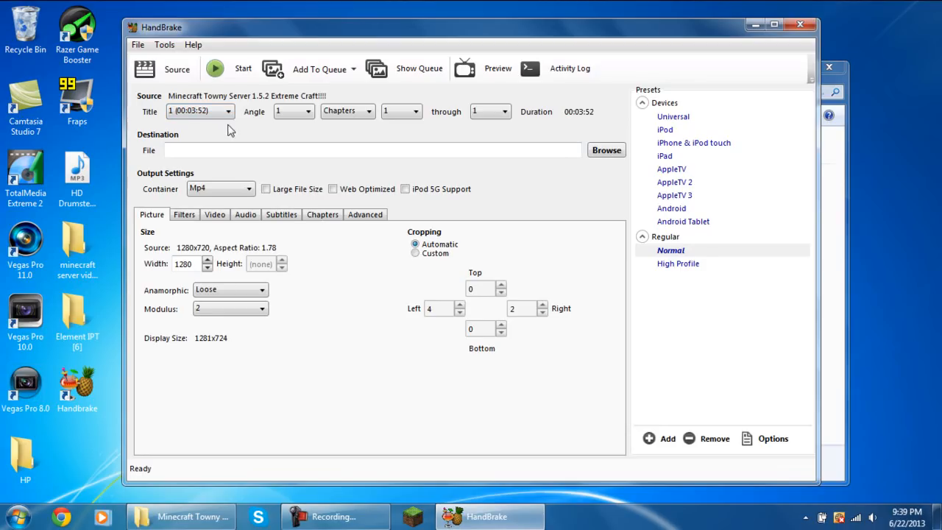
{"action": "mouse_move", "coordinate": [209, 194]}
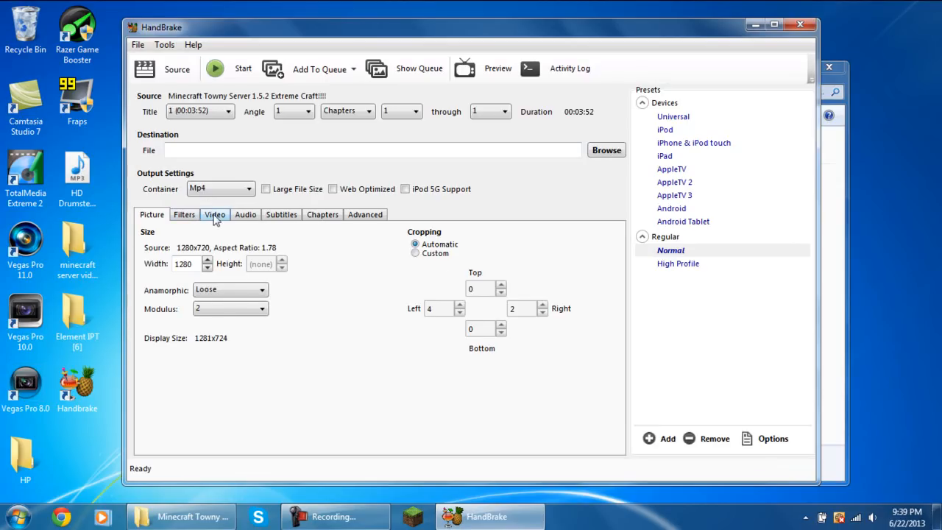
Step: In the Video settings, lower constant quality from RF 20 to RF 25
{"action": "left_click", "coordinate": [215, 215]}
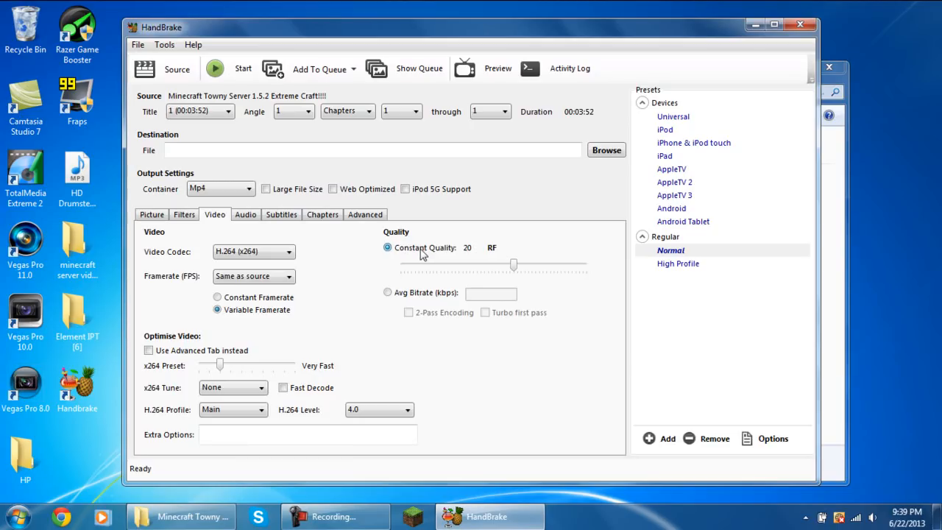
{"action": "mouse_move", "coordinate": [513, 268]}
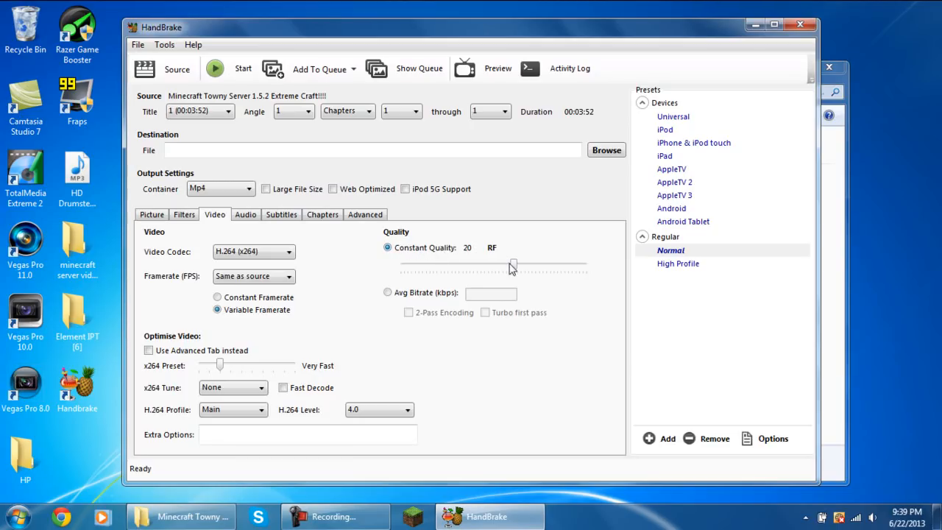
{"action": "left_click_drag", "start_coordinate": [512, 265], "coordinate": [507, 266]}
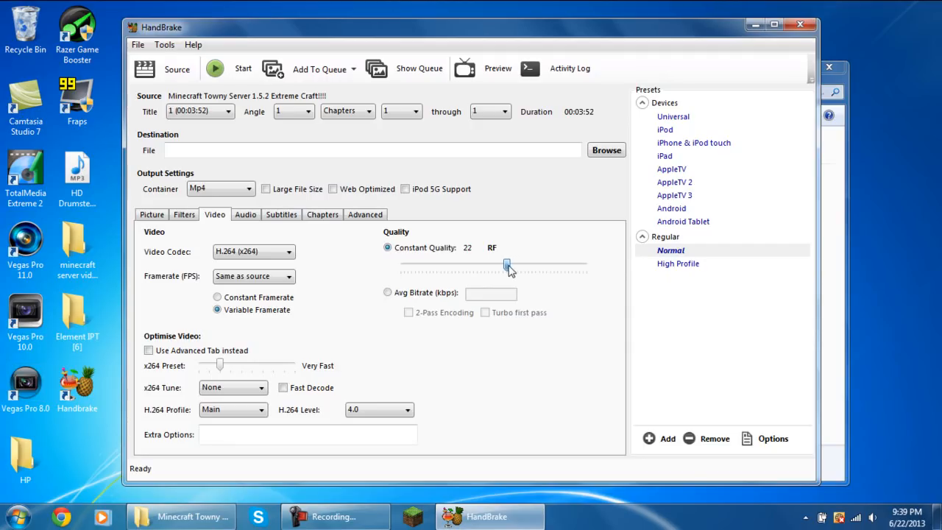
{"action": "left_click_drag", "start_coordinate": [508, 265], "coordinate": [494, 265]}
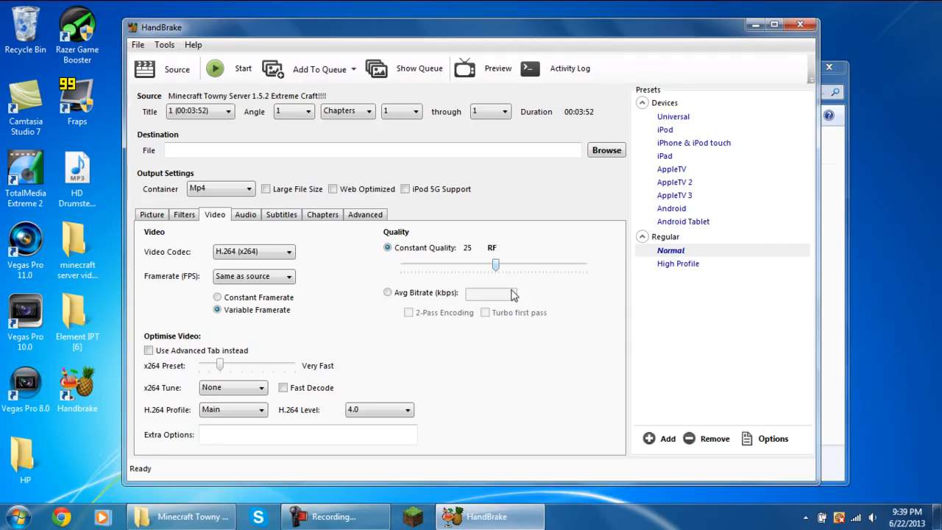
{"action": "mouse_move", "coordinate": [468, 279]}
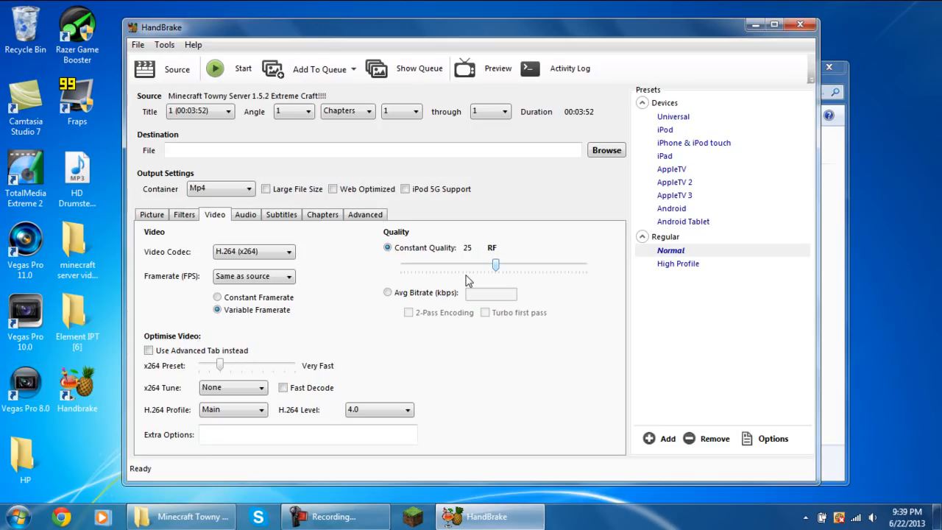
{"action": "mouse_move", "coordinate": [544, 297]}
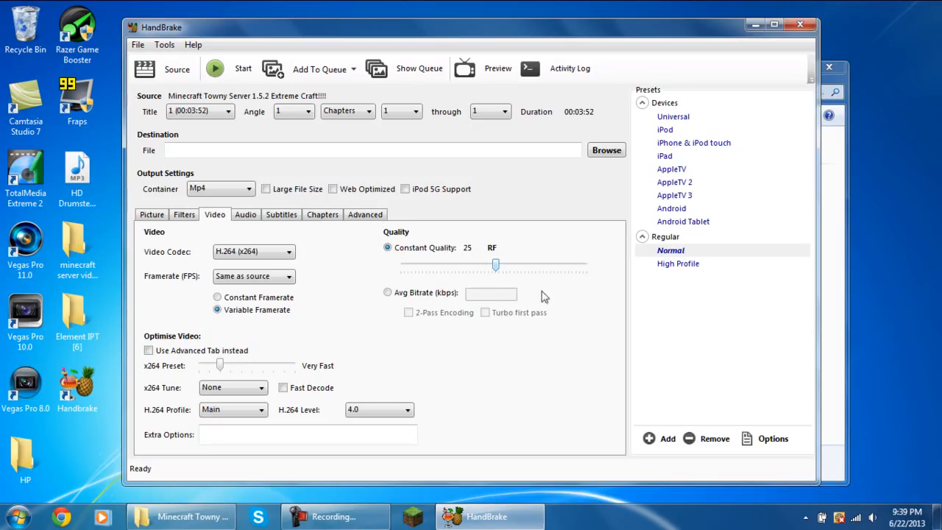
{"action": "mouse_move", "coordinate": [542, 12]}
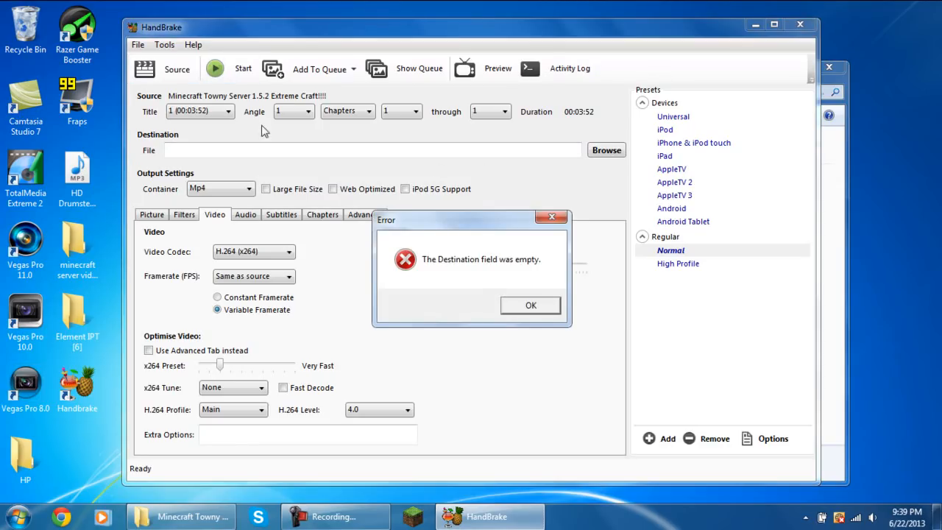
Step: Dismiss the empty-destination error and set the output to Test Youtube.mp4 on the Desktop
{"action": "left_click", "coordinate": [530, 305]}
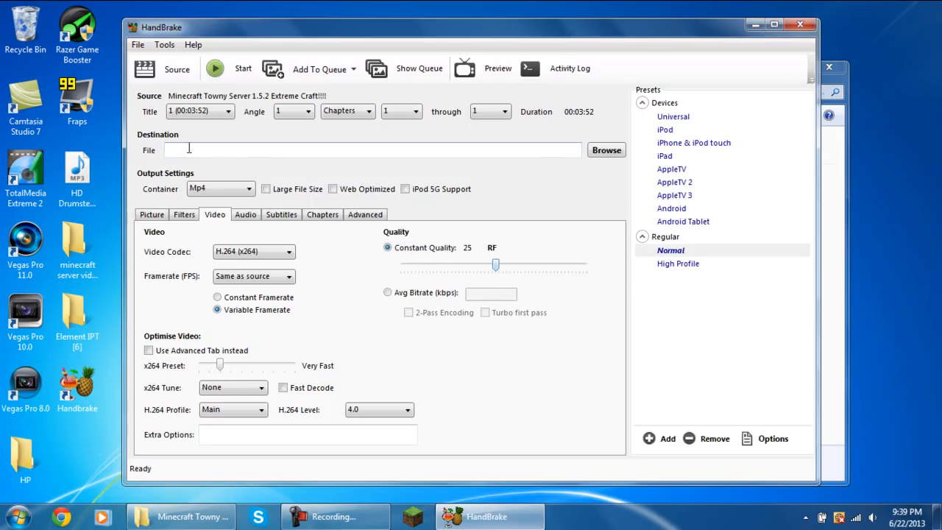
{"action": "left_click", "coordinate": [607, 150]}
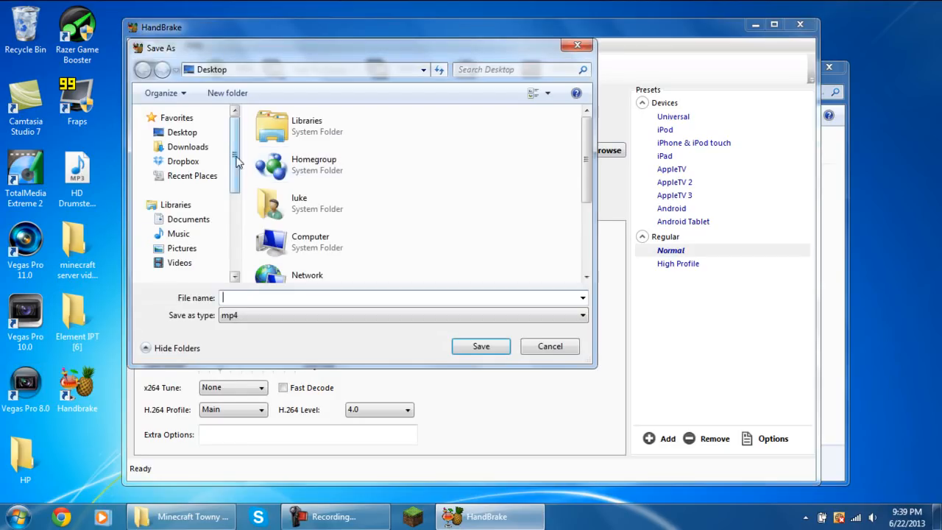
{"action": "left_click", "coordinate": [182, 132]}
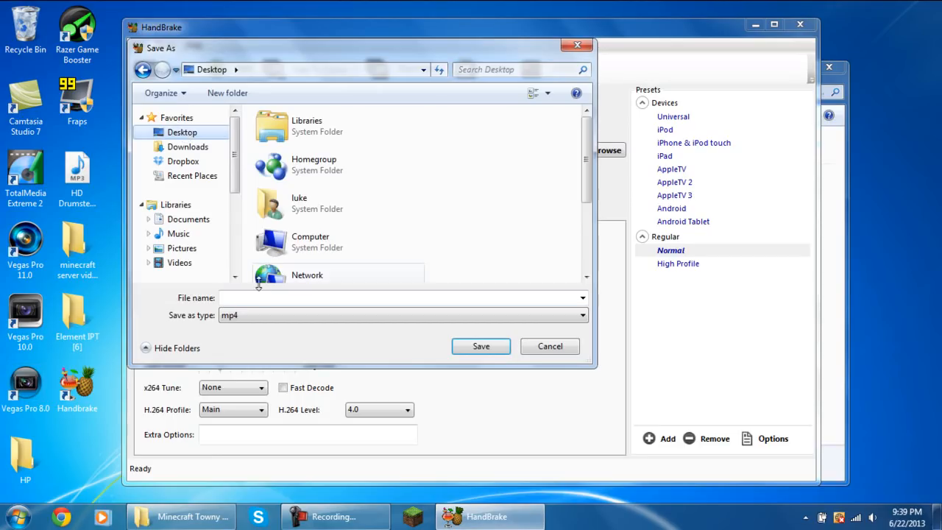
{"action": "left_click", "coordinate": [400, 298]}
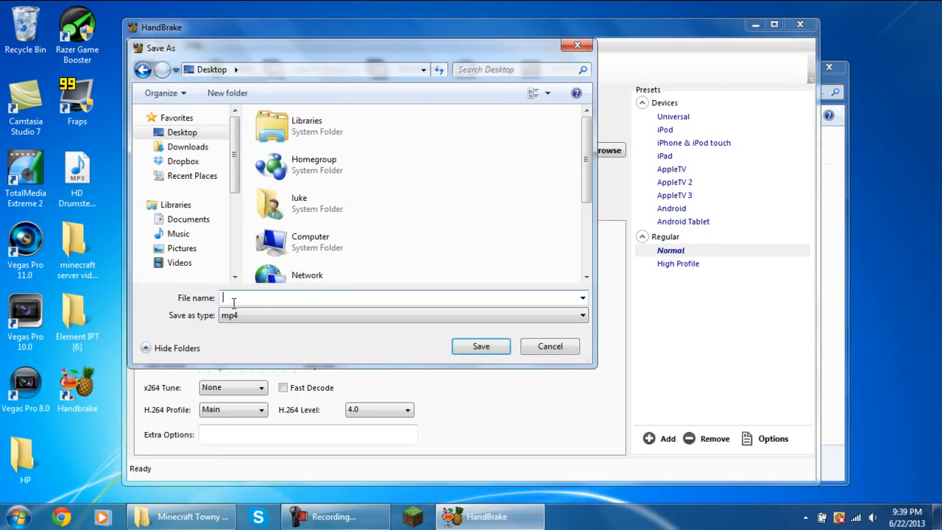
{"action": "type", "text": "Test Youtube"}
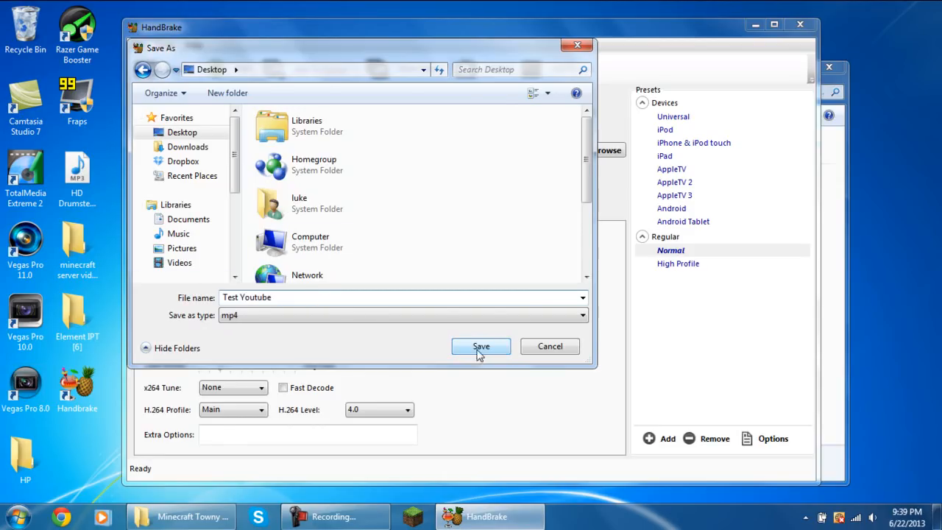
{"action": "left_click", "coordinate": [480, 348]}
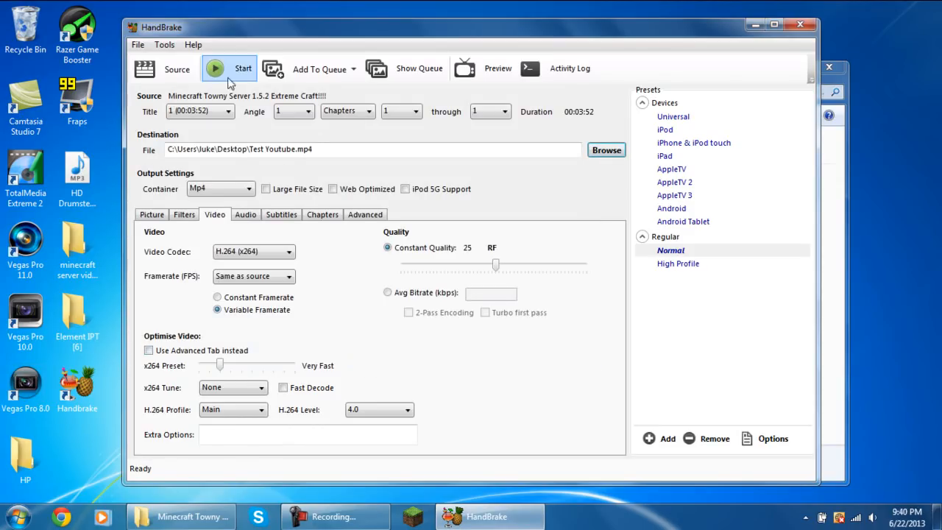
Step: Start encoding the Minecraft video to Test Youtube.mp4
{"action": "left_click", "coordinate": [230, 68]}
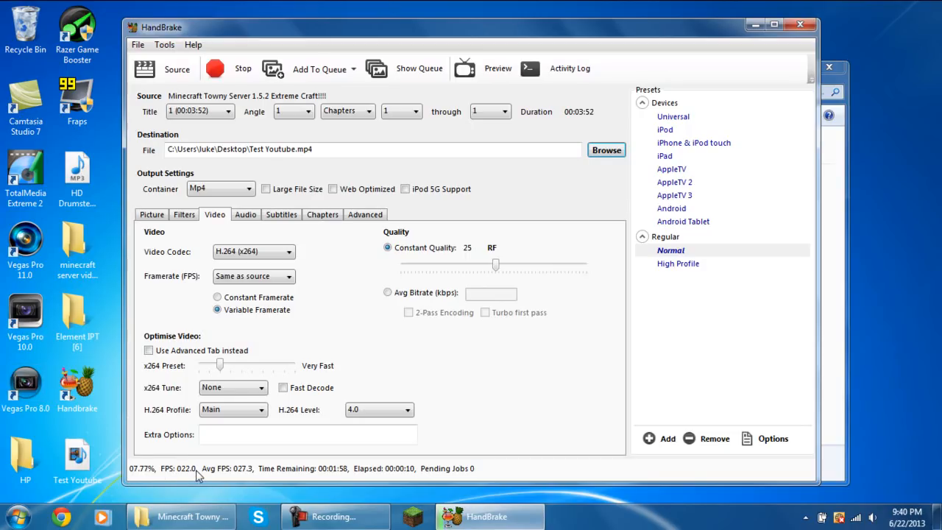
{"action": "mouse_move", "coordinate": [337, 416]}
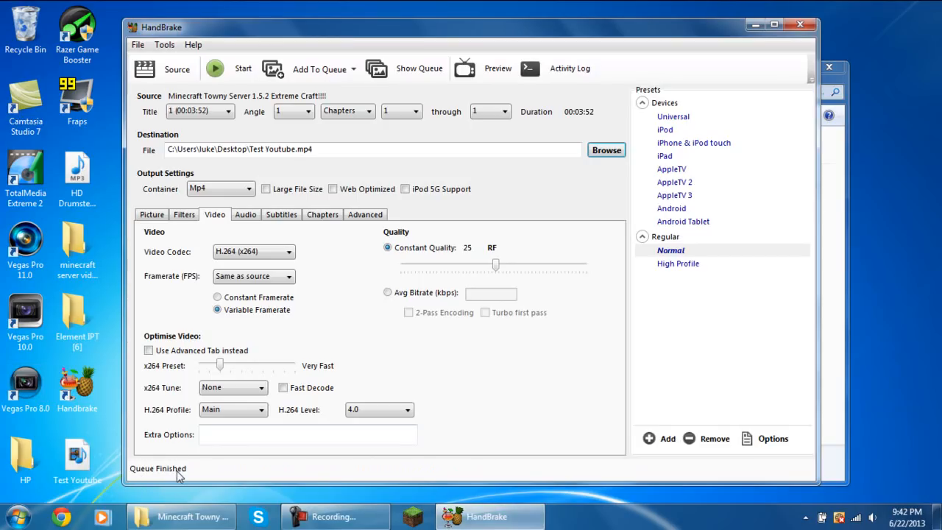
{"action": "mouse_move", "coordinate": [674, 400]}
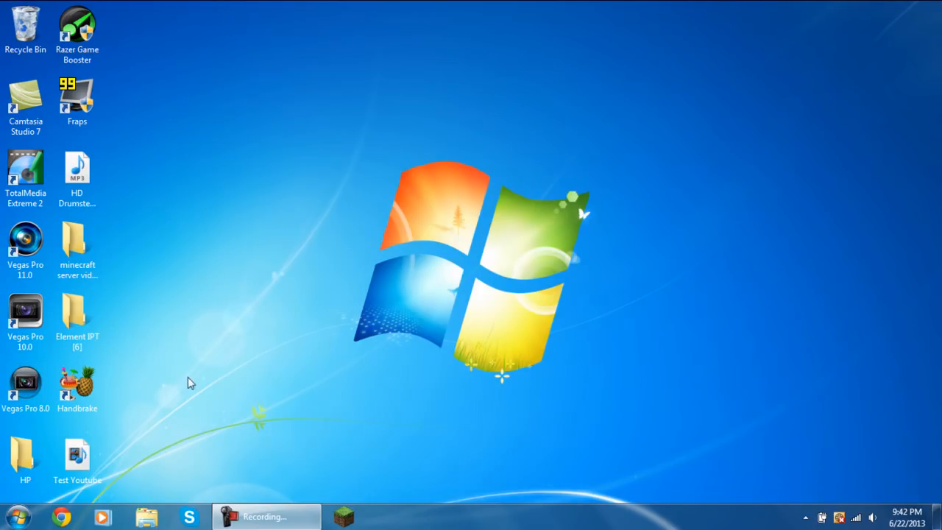
{"action": "mouse_move", "coordinate": [340, 259]}
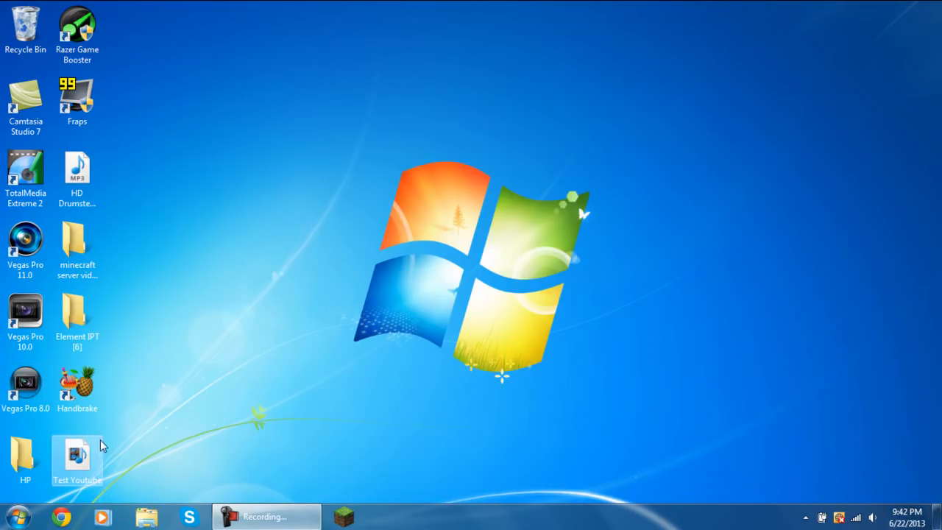
Step: Move Test Youtube up the desktop and confirm in Properties it is a 56.4 MB MP4
{"action": "left_click_drag", "start_coordinate": [77, 456], "coordinate": [389, 100]}
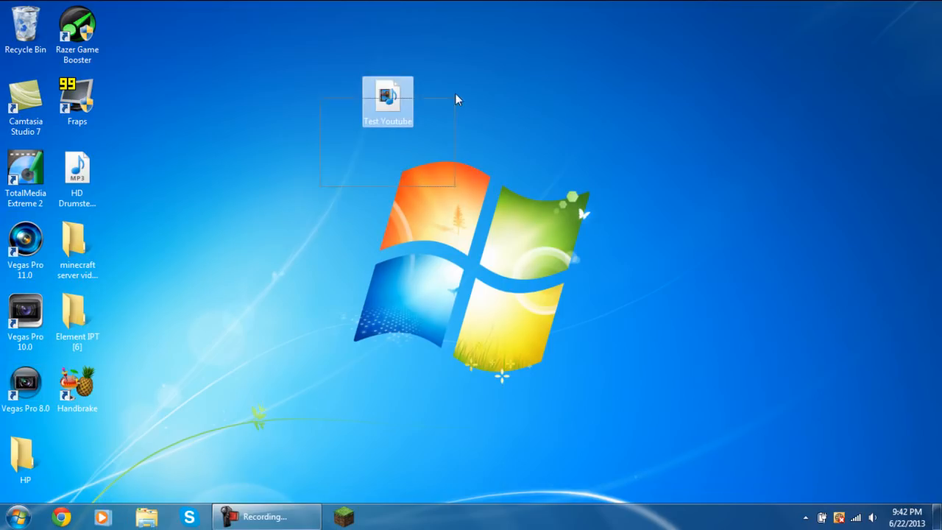
{"action": "right_click", "coordinate": [388, 100]}
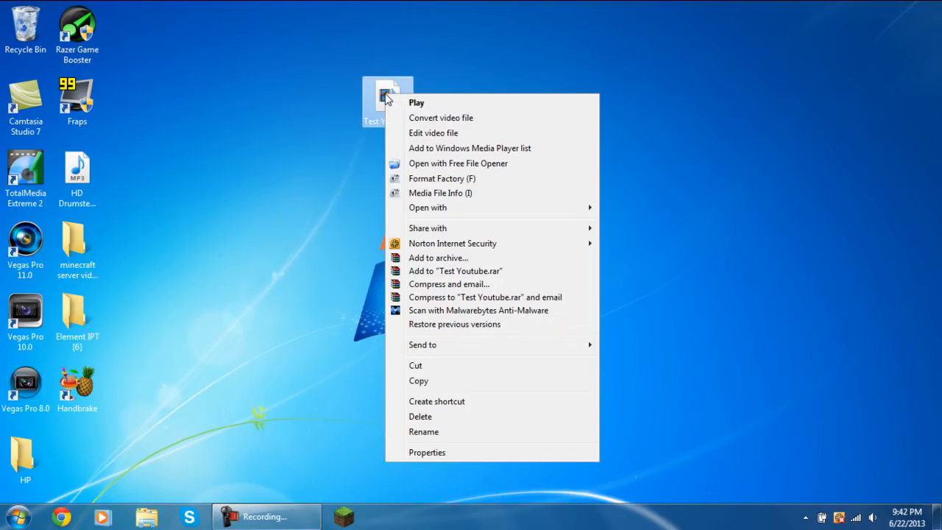
{"action": "left_click", "coordinate": [427, 452]}
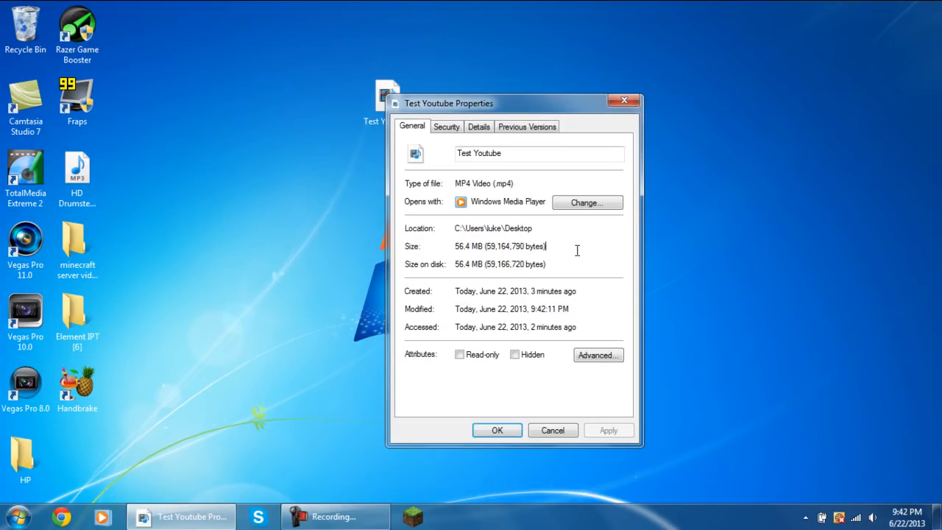
{"action": "mouse_move", "coordinate": [493, 228]}
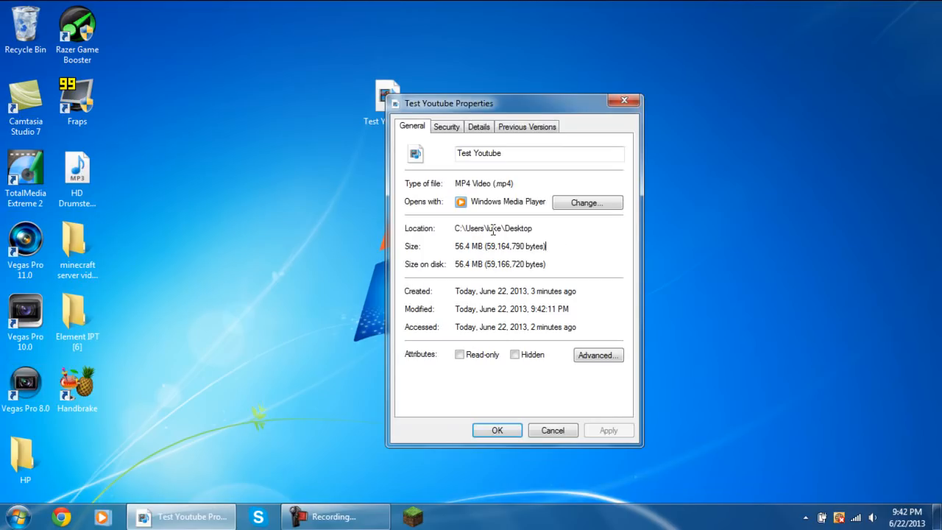
{"action": "mouse_move", "coordinate": [445, 235]}
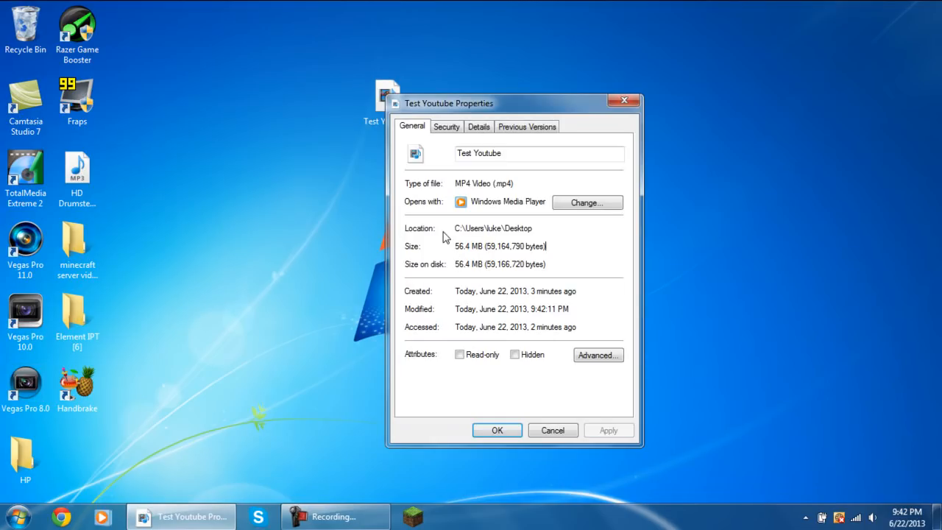
{"action": "mouse_move", "coordinate": [558, 218]}
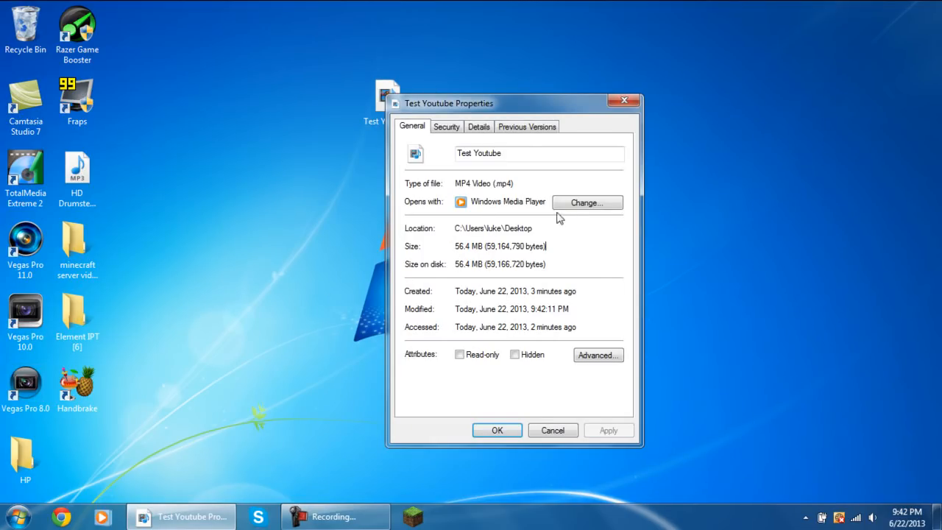
{"action": "left_click", "coordinate": [553, 430]}
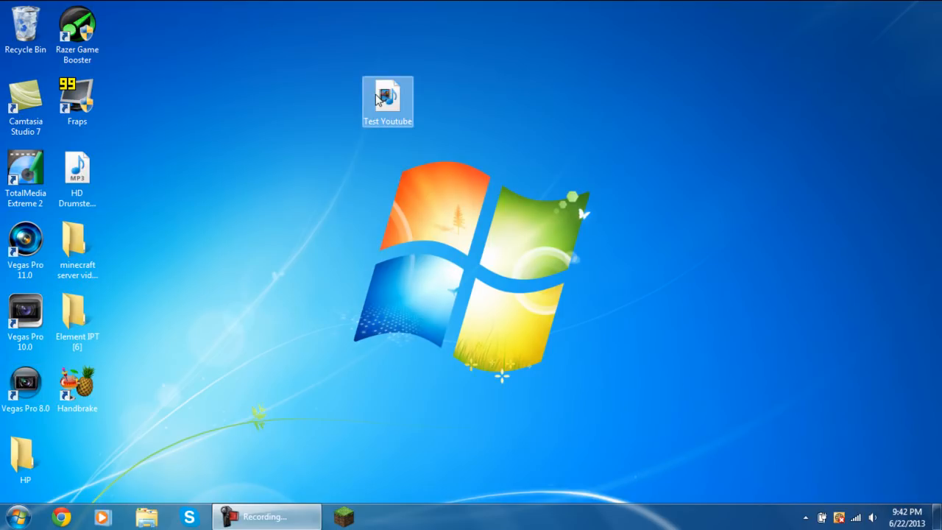
Step: Play the encoded Test Youtube MP4 in Windows Media Player, pause, close it, then move the icon left
{"action": "double_click", "coordinate": [387, 101]}
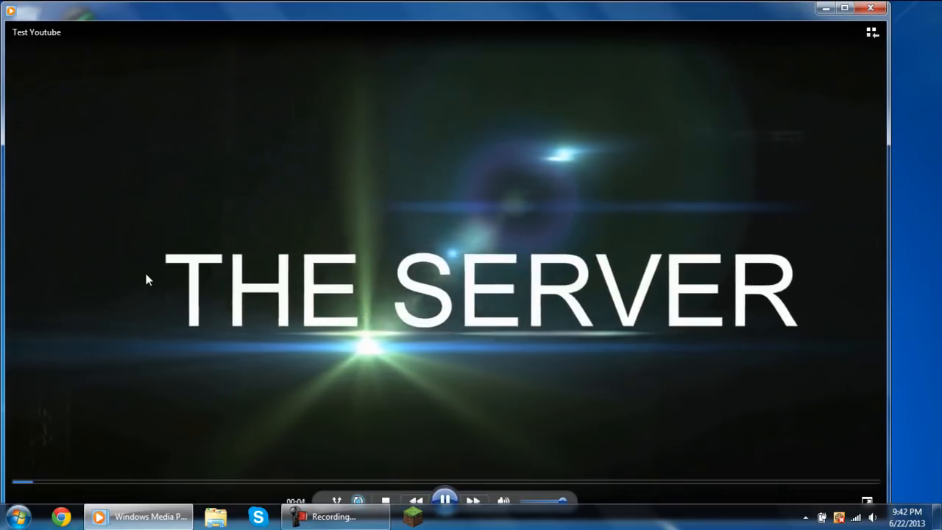
{"action": "left_click", "coordinate": [445, 500]}
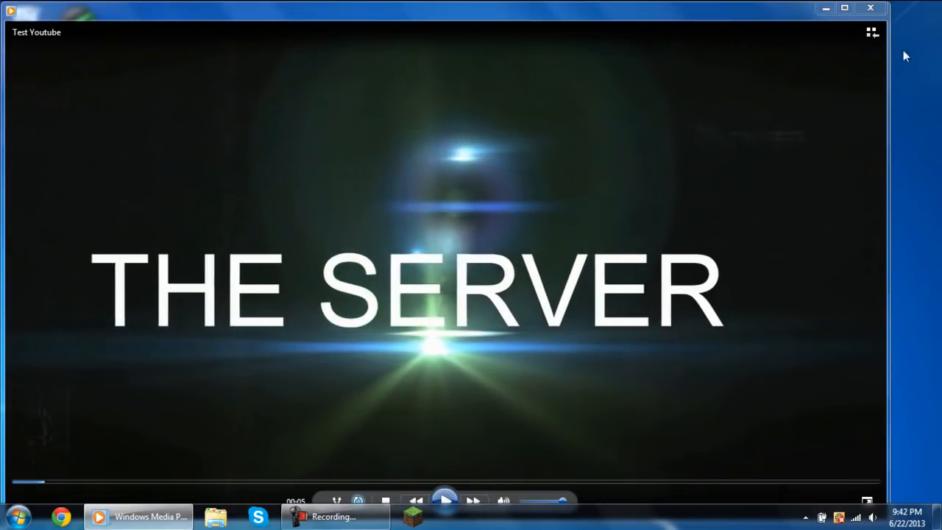
{"action": "left_click", "coordinate": [872, 9]}
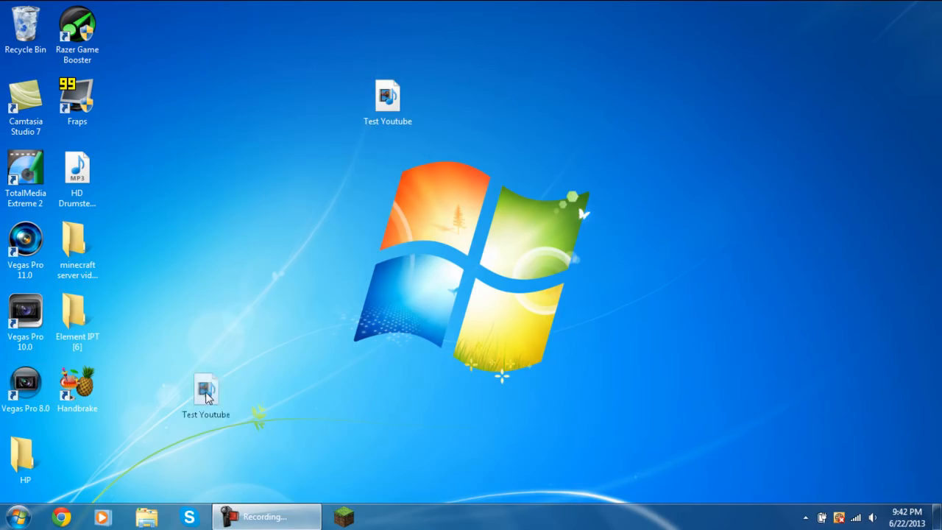
{"action": "left_click_drag", "start_coordinate": [206, 394], "coordinate": [283, 174]}
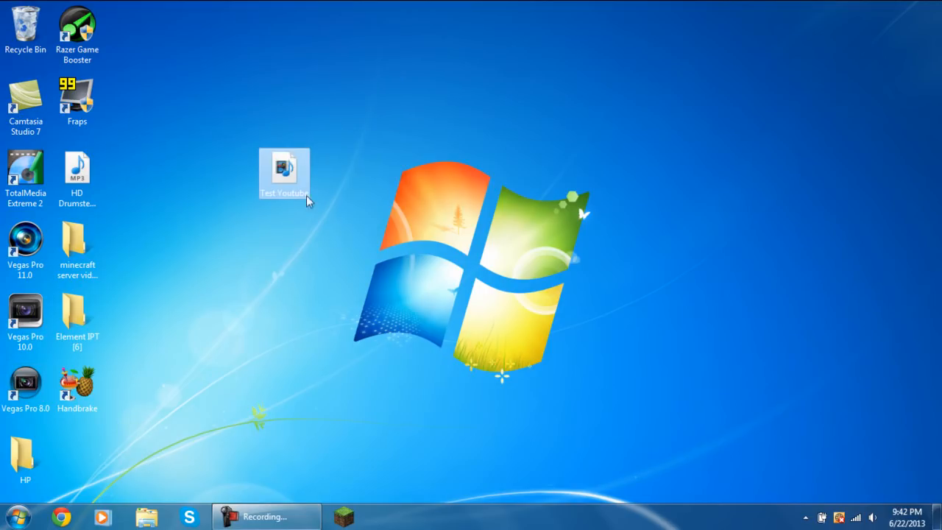